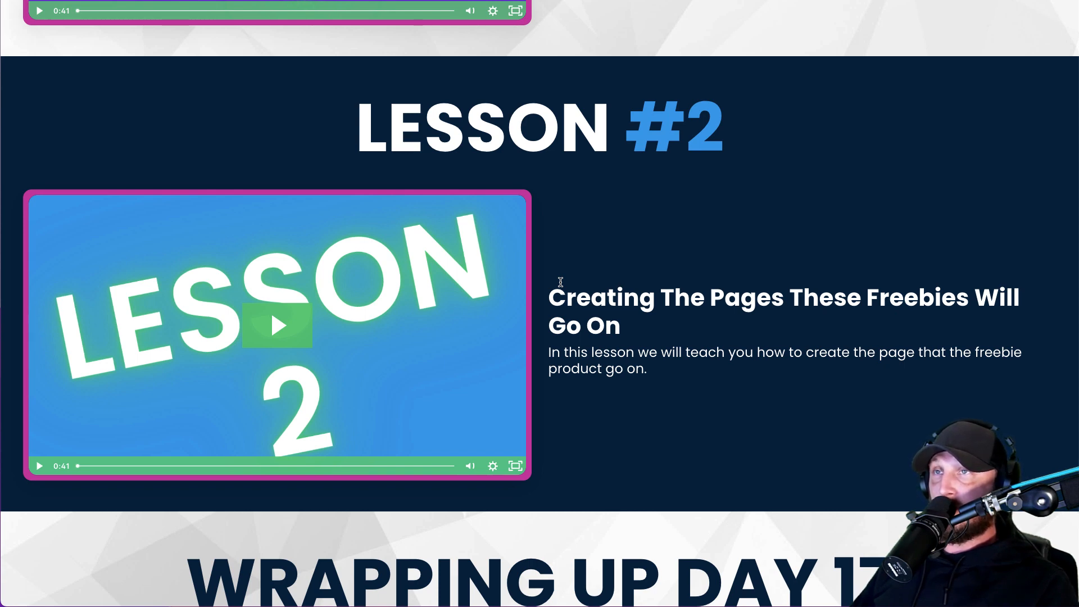
{"action": "mouse_move", "coordinate": [761, 310]}
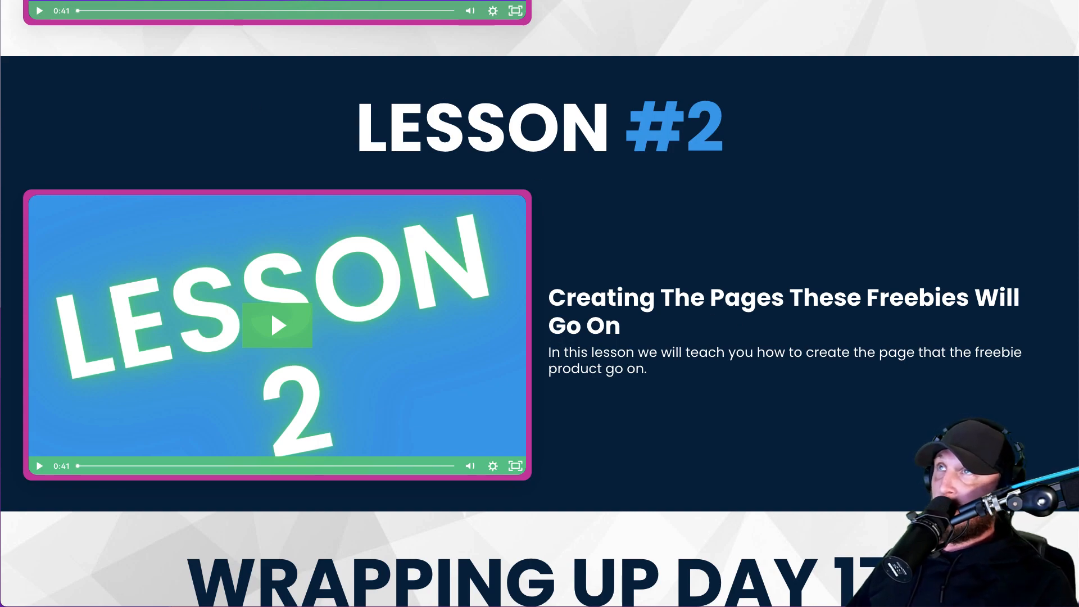
Step: Create a new page titled 'Adding Single Digit Numbers' and save it as a draft
{"action": "left_click", "coordinate": [30, 97]}
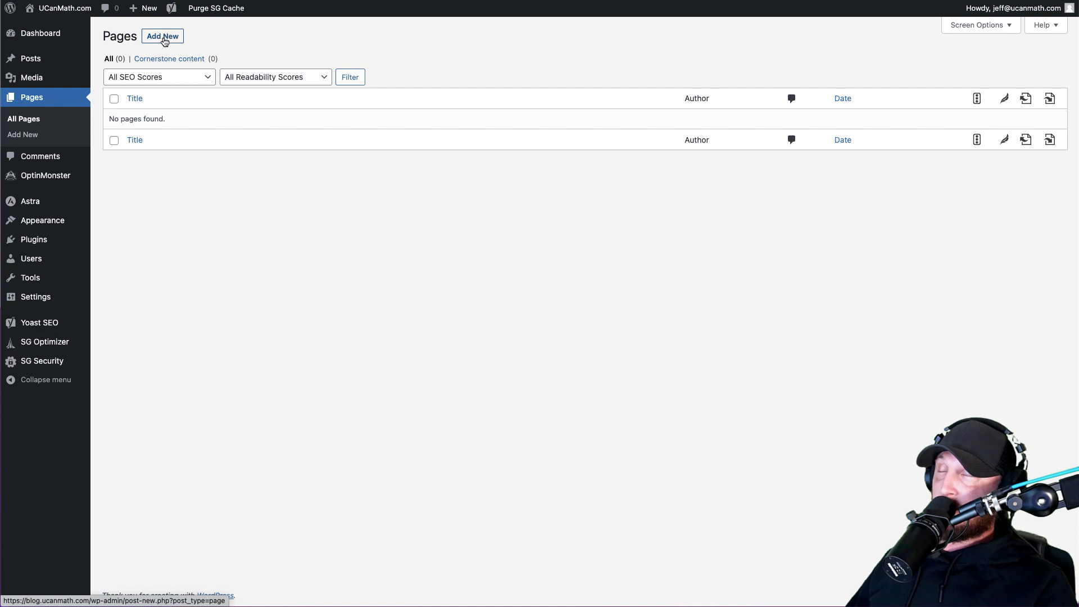
{"action": "left_click", "coordinate": [161, 36]}
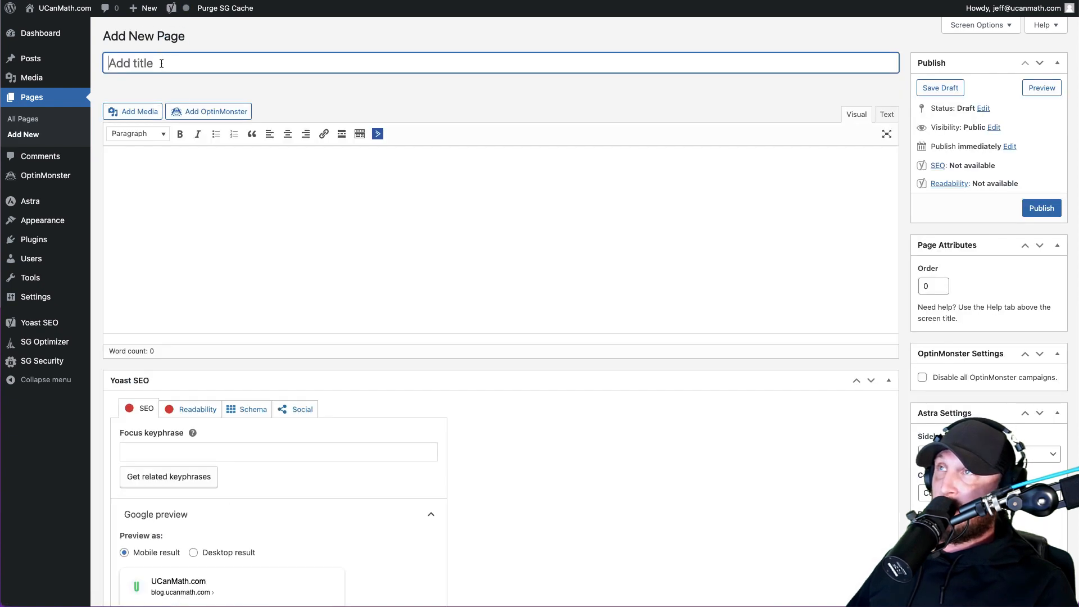
{"action": "type", "text": "A"}
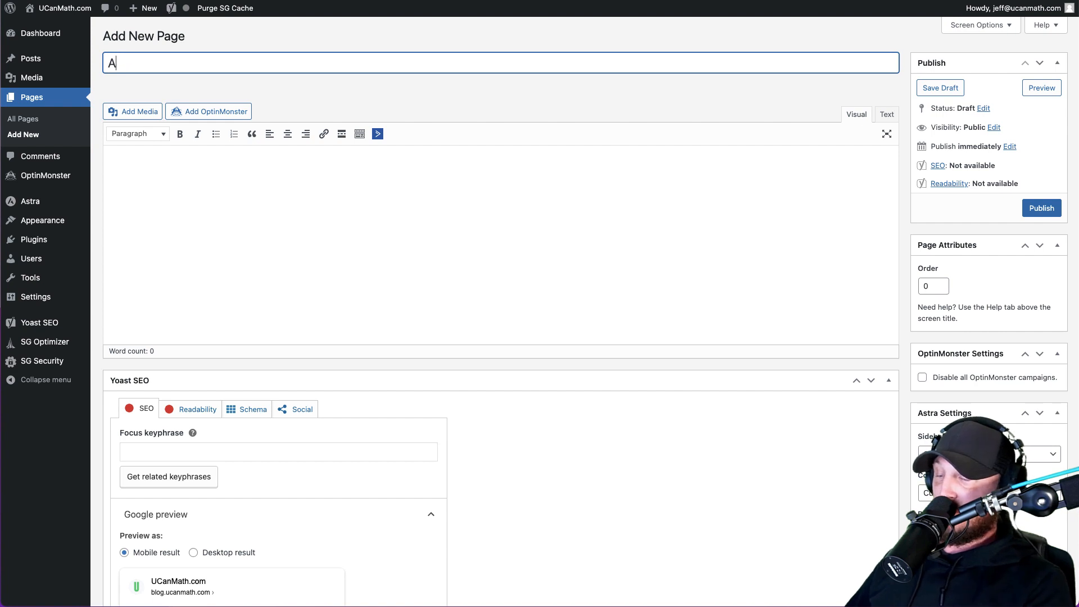
{"action": "type", "text": "dding Single Digit Numbers"}
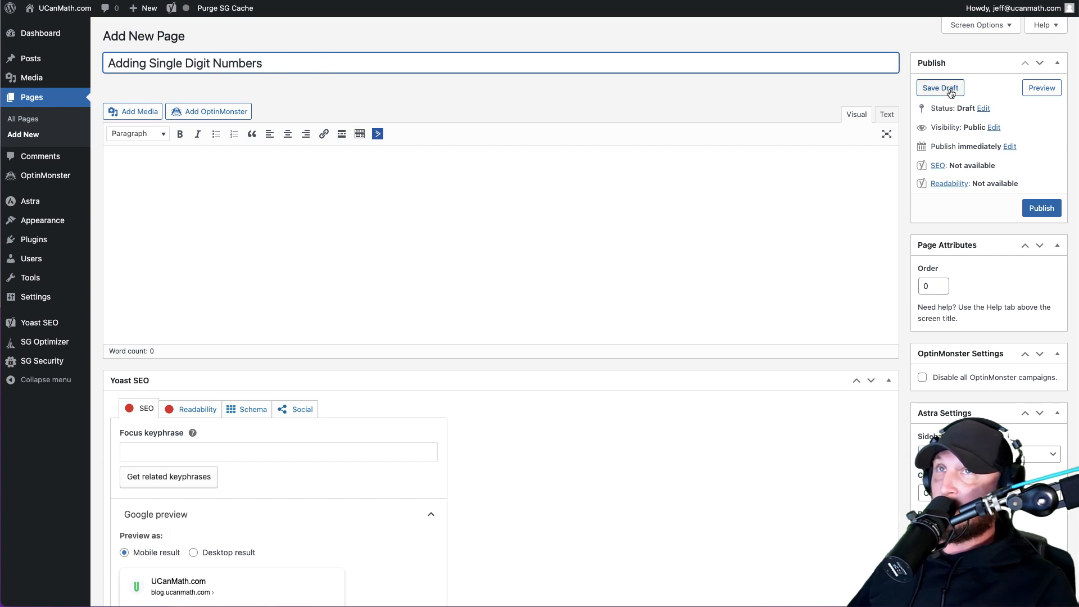
{"action": "left_click", "coordinate": [939, 88]}
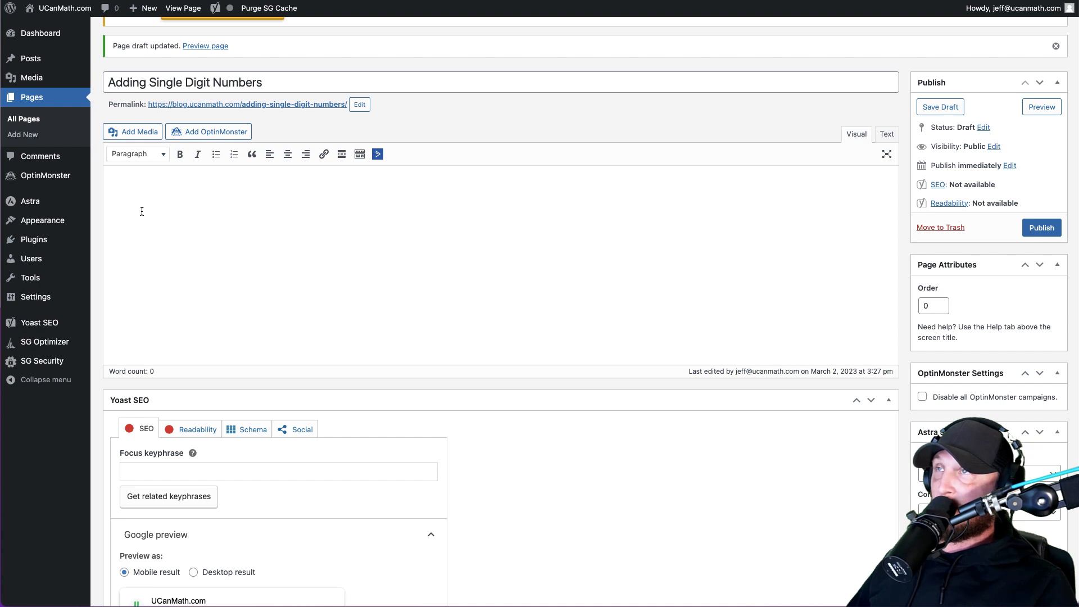
Step: Place the cursor in the empty body of the new draft page
{"action": "left_click", "coordinate": [115, 185]}
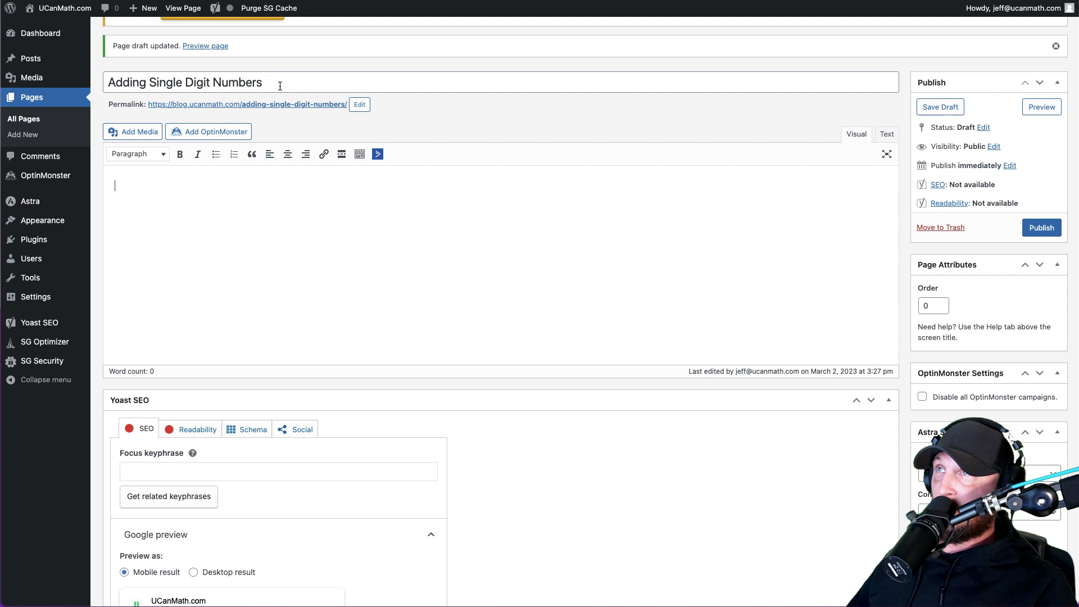
{"action": "mouse_move", "coordinate": [113, 186]}
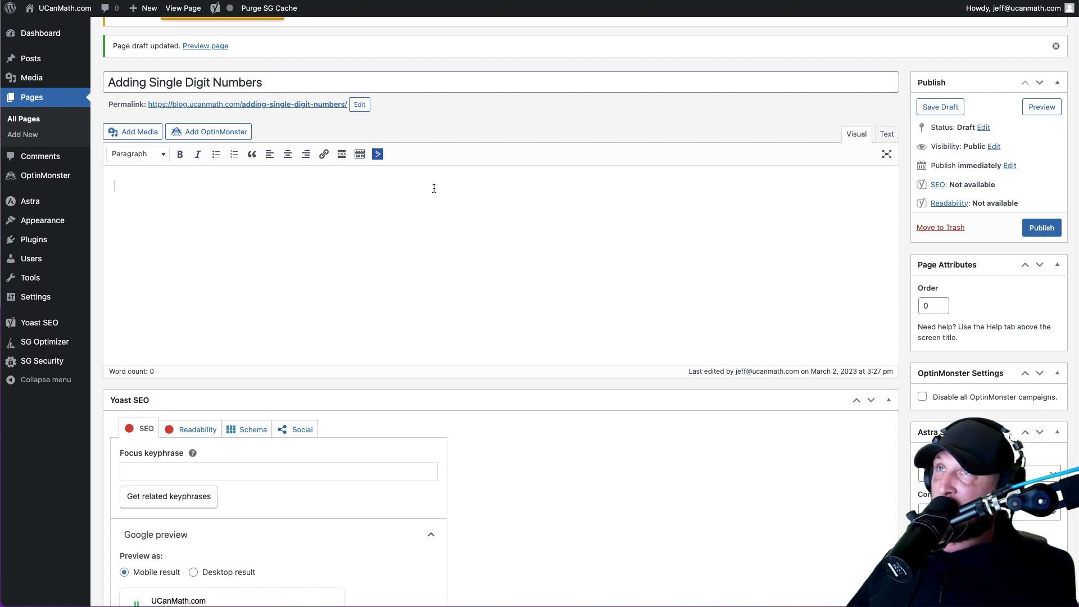
{"action": "mouse_move", "coordinate": [136, 207]}
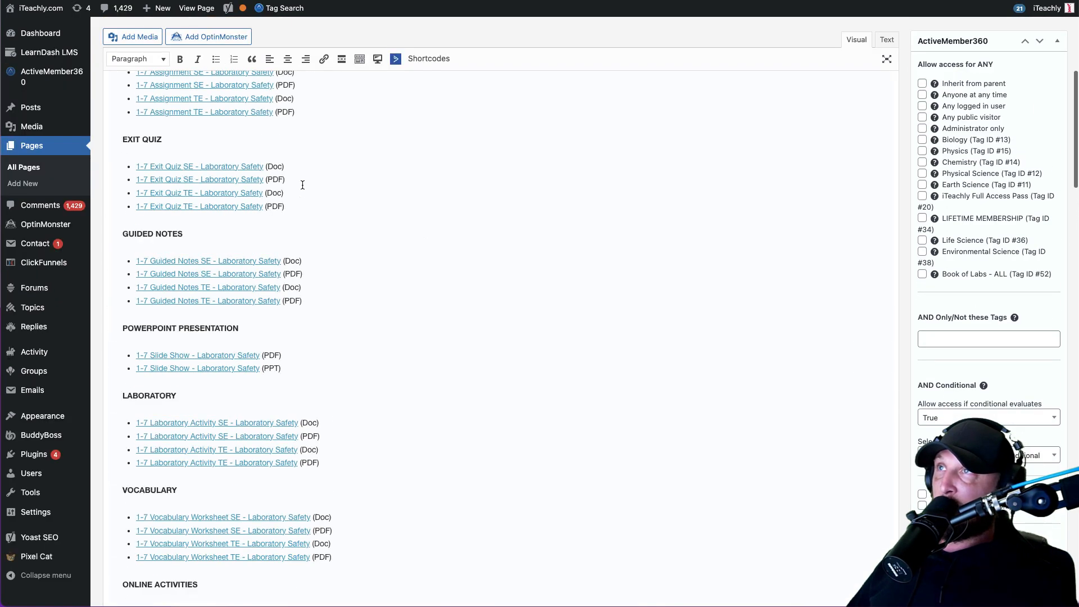
Step: Select the Laboratory Safety heading and worksheet description paragraph and copy them
{"action": "scroll", "scroll_direction": "up", "scroll_amount": 3}
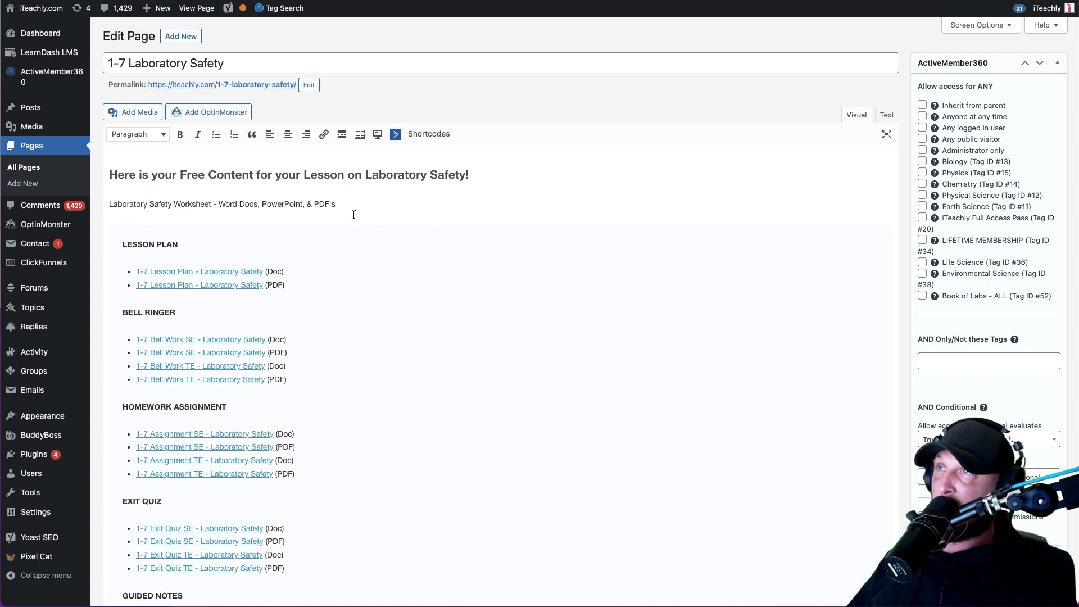
{"action": "mouse_move", "coordinate": [168, 225]}
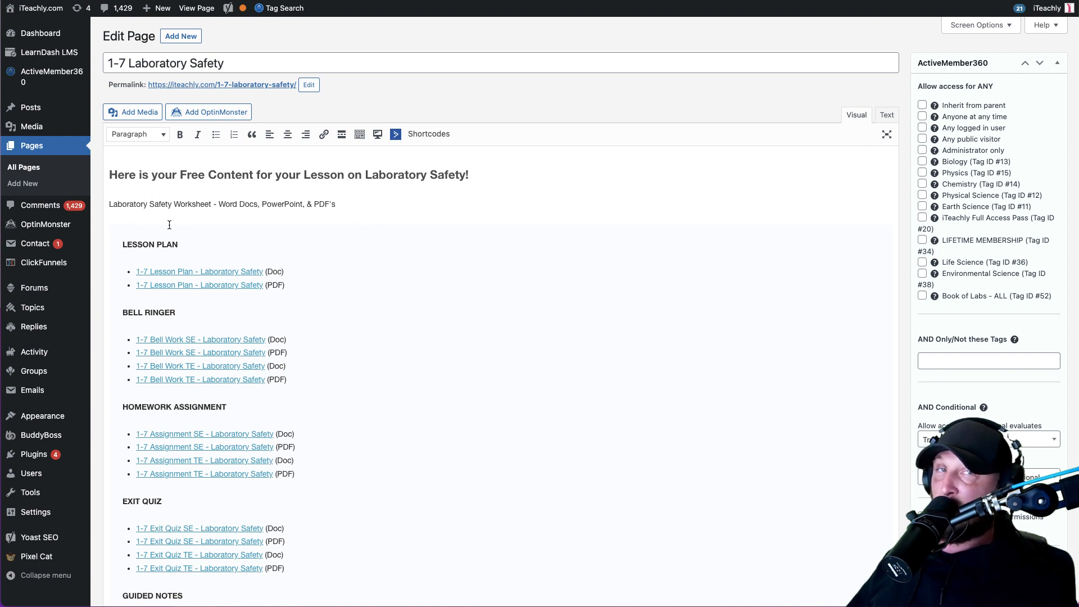
{"action": "left_click_drag", "start_coordinate": [109, 174], "coordinate": [175, 174]}
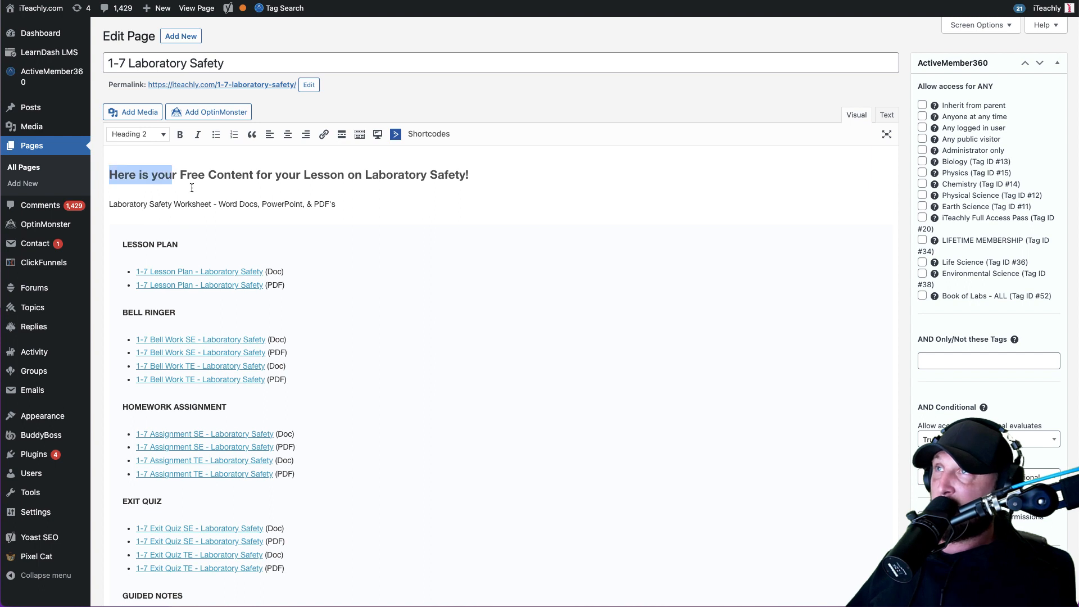
{"action": "left_click_drag", "start_coordinate": [177, 174], "coordinate": [334, 203]}
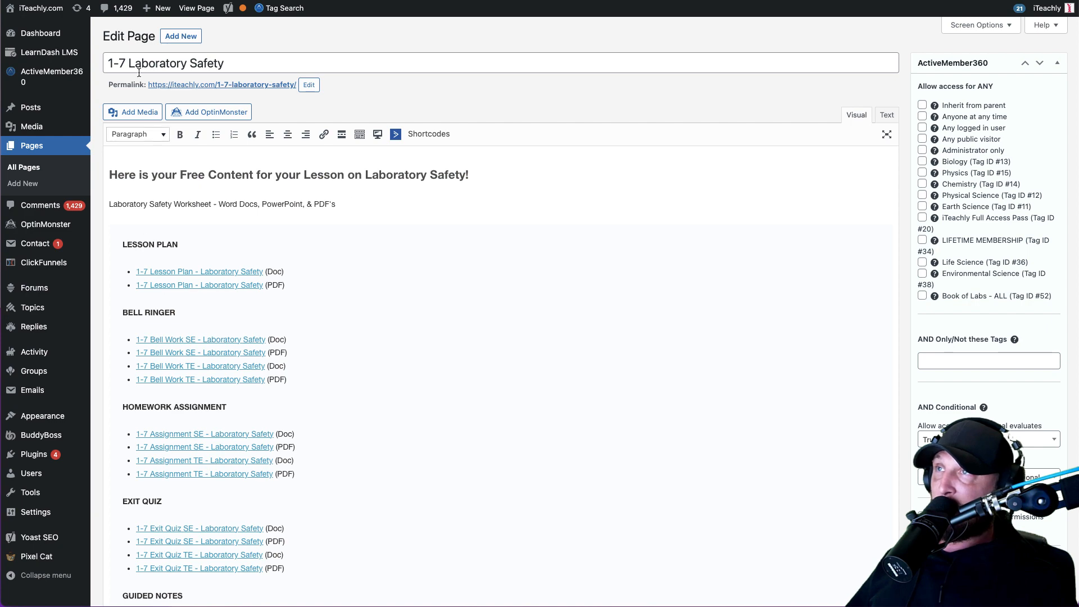
{"action": "left_click_drag", "start_coordinate": [180, 174], "coordinate": [335, 203]}
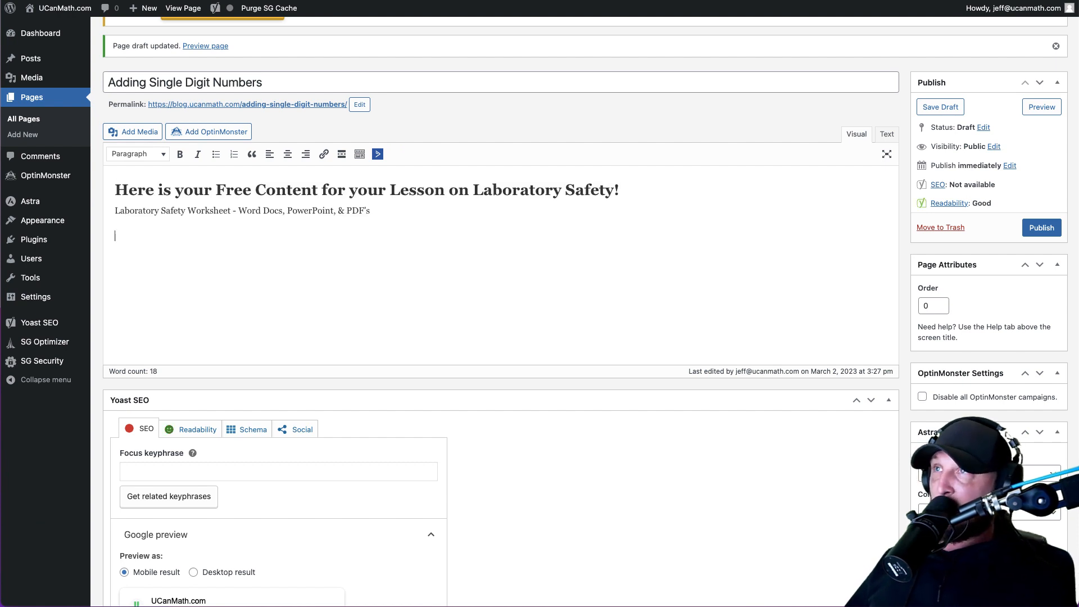
{"action": "mouse_move", "coordinate": [252, 154]}
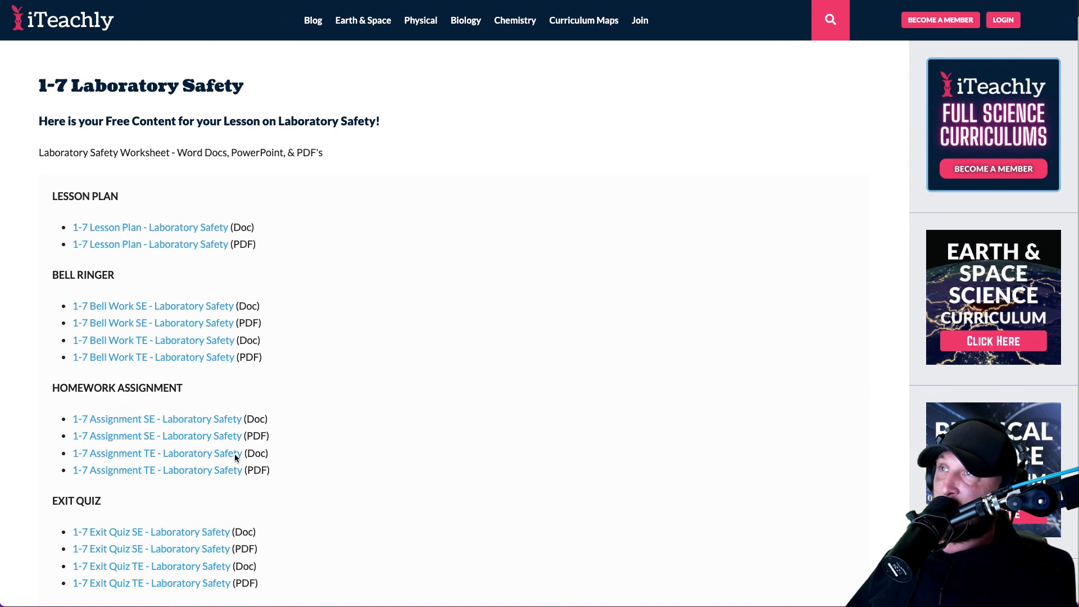
{"action": "mouse_move", "coordinate": [183, 391]}
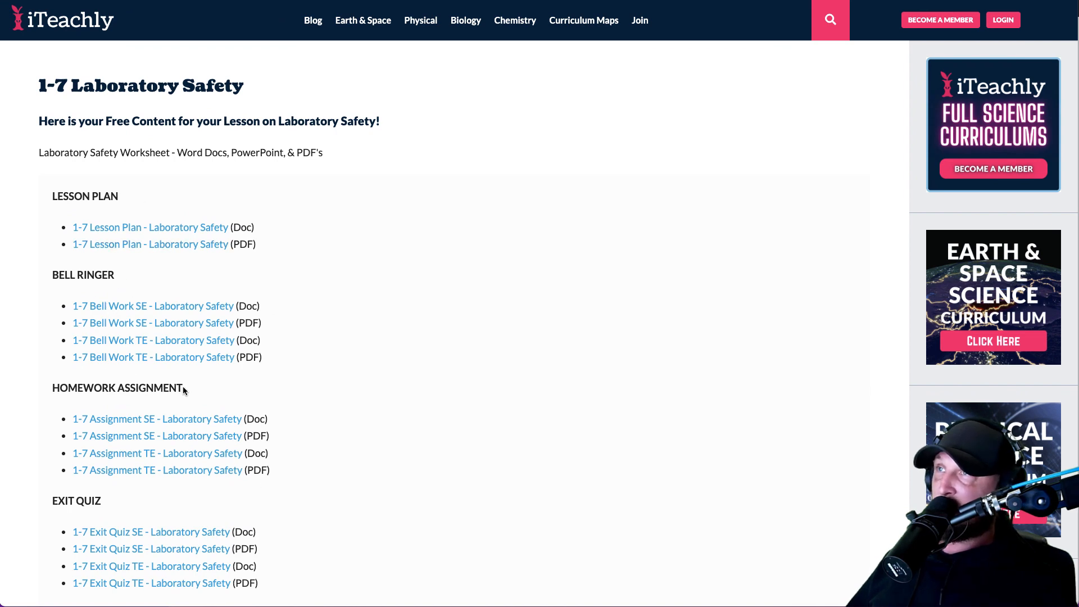
Step: Scroll through the Laboratory Safety page's Lesson Plan, Bell Ringer and download sections
{"action": "scroll", "scroll_direction": "down", "scroll_amount": 3}
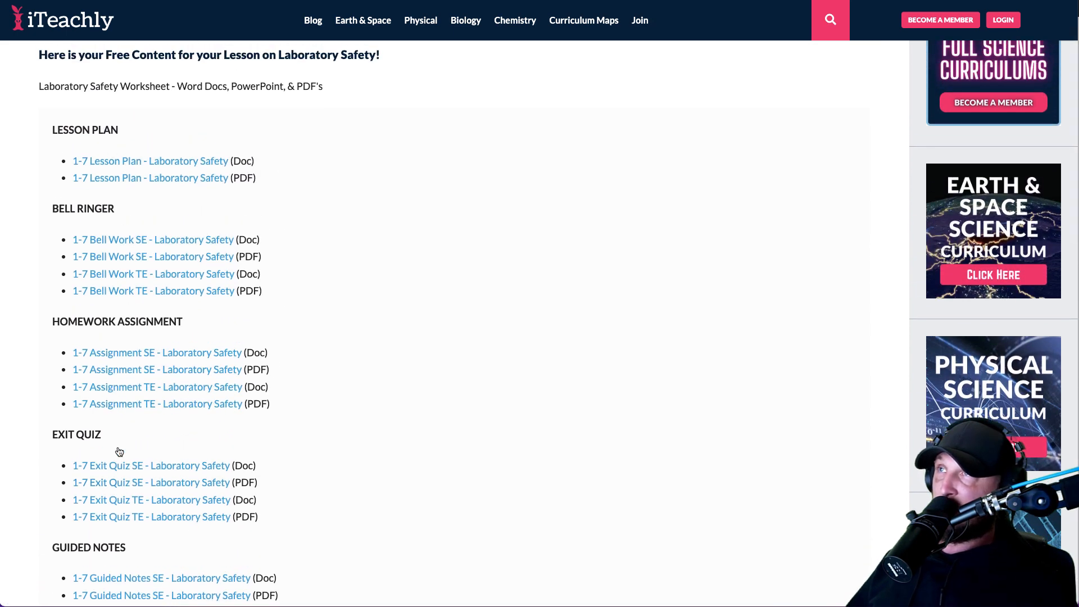
{"action": "scroll", "scroll_direction": "down", "scroll_amount": 3}
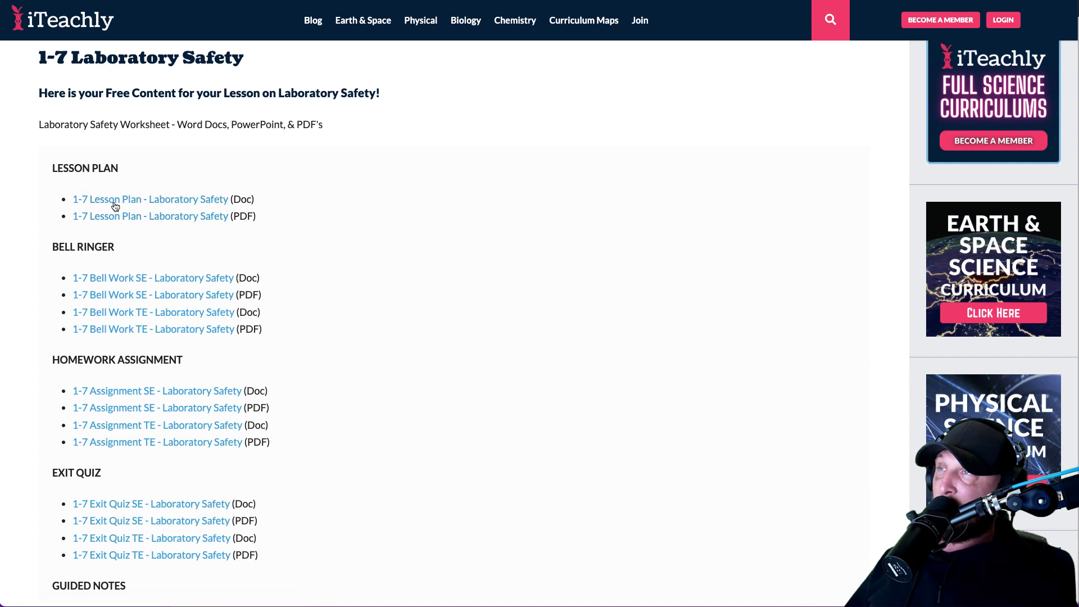
{"action": "mouse_move", "coordinate": [127, 172]}
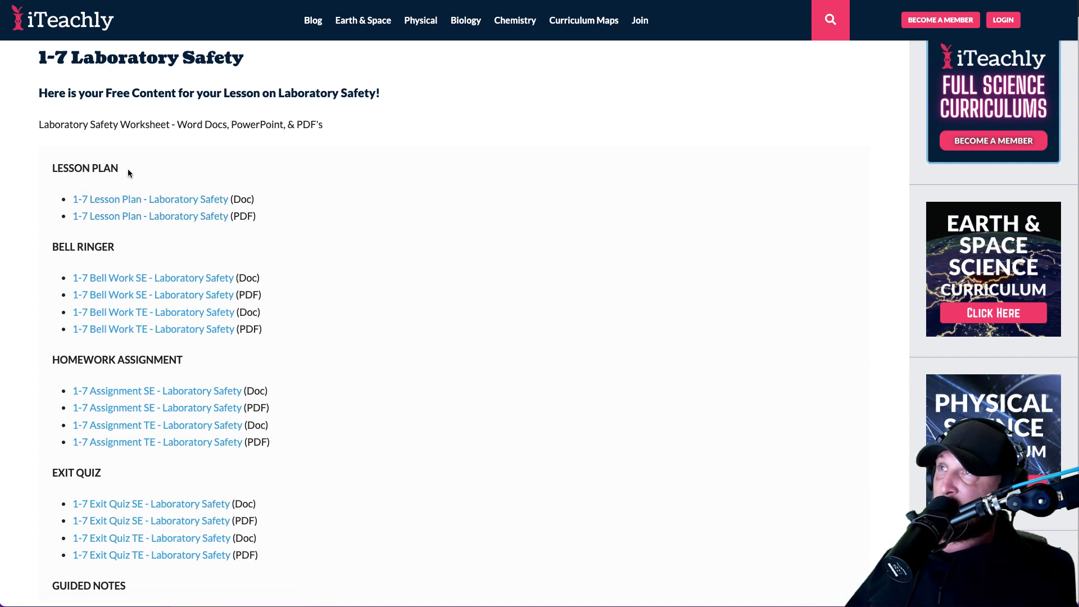
{"action": "mouse_move", "coordinate": [125, 352]}
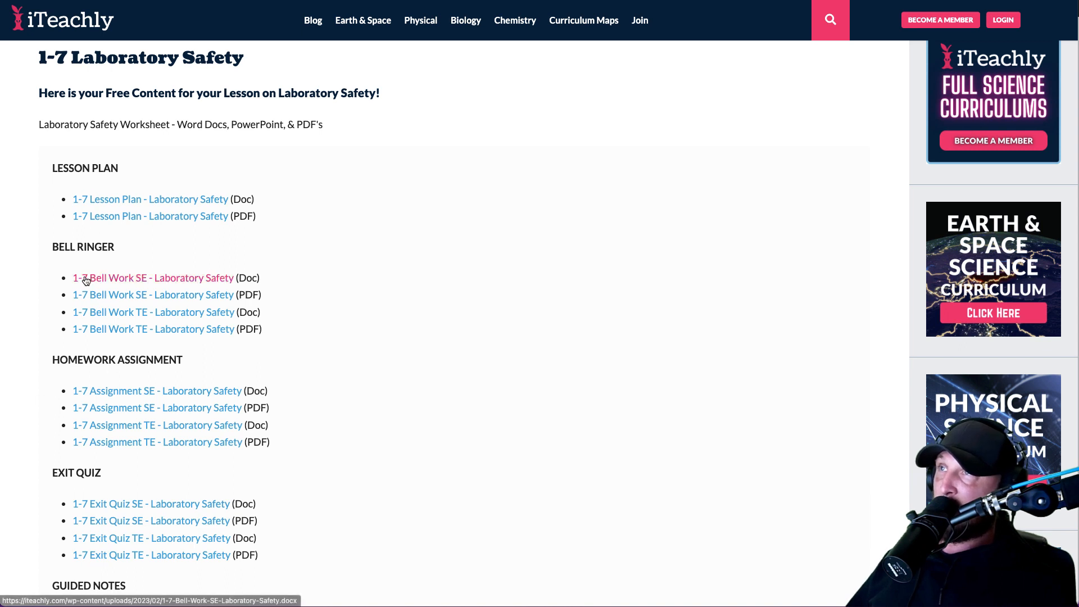
{"action": "mouse_move", "coordinate": [124, 583]}
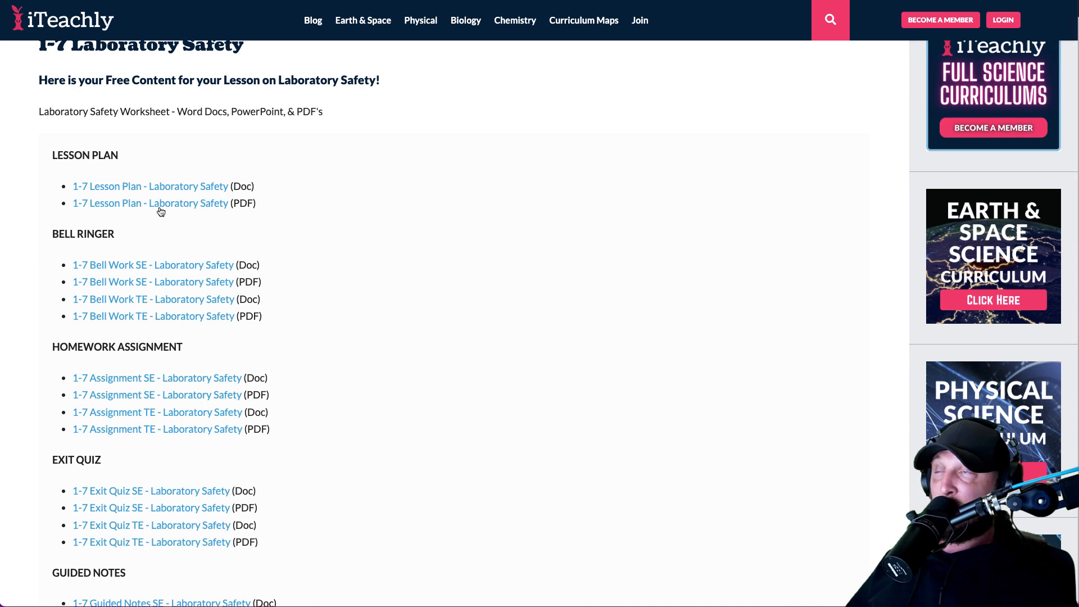
{"action": "mouse_move", "coordinate": [153, 299]}
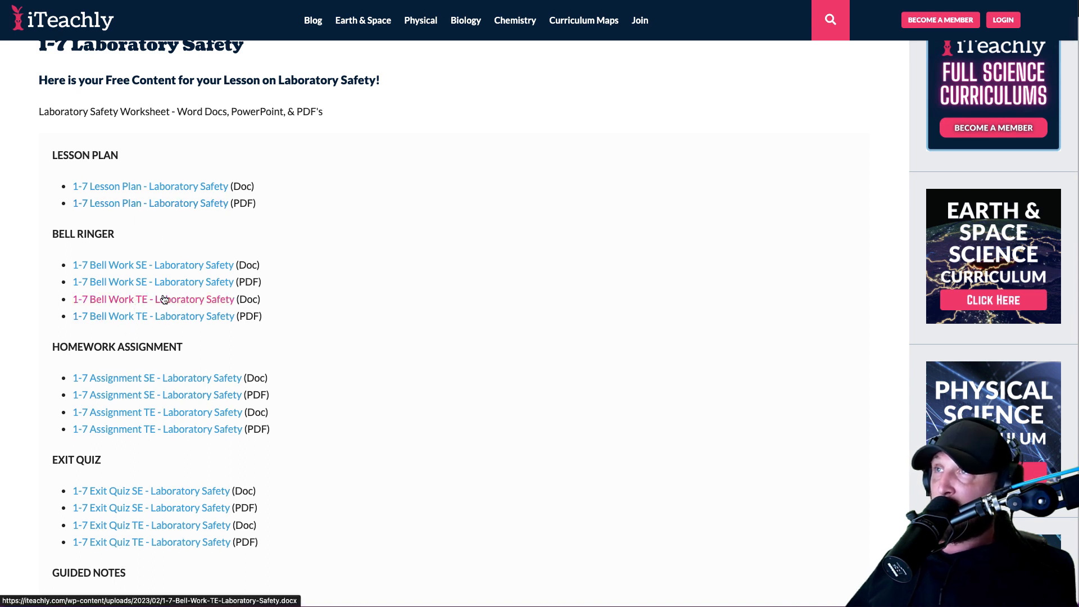
{"action": "mouse_move", "coordinate": [153, 316]}
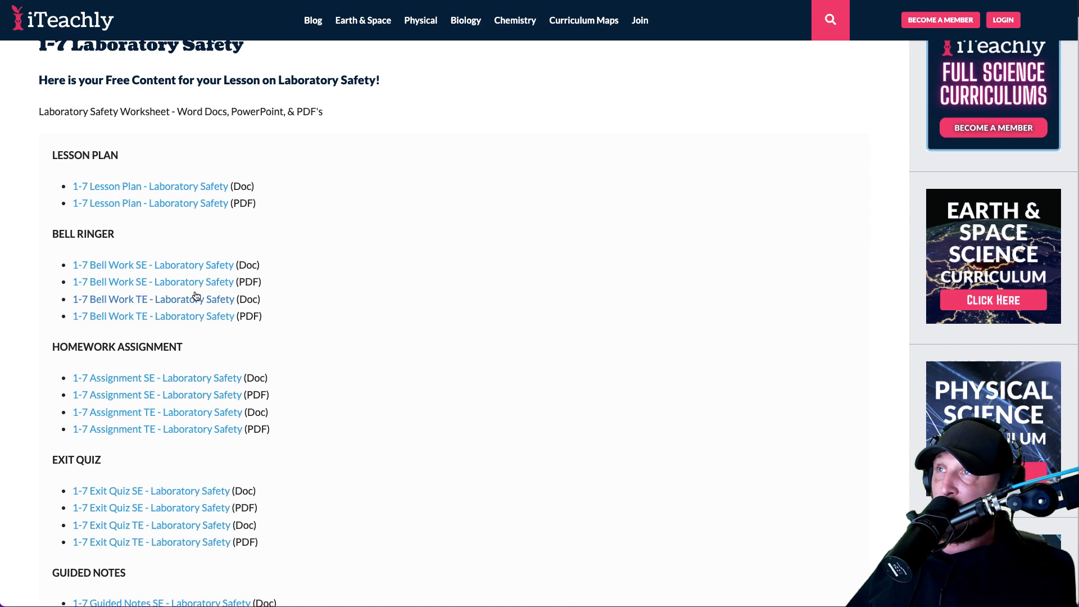
{"action": "scroll", "scroll_direction": "down", "scroll_amount": 3}
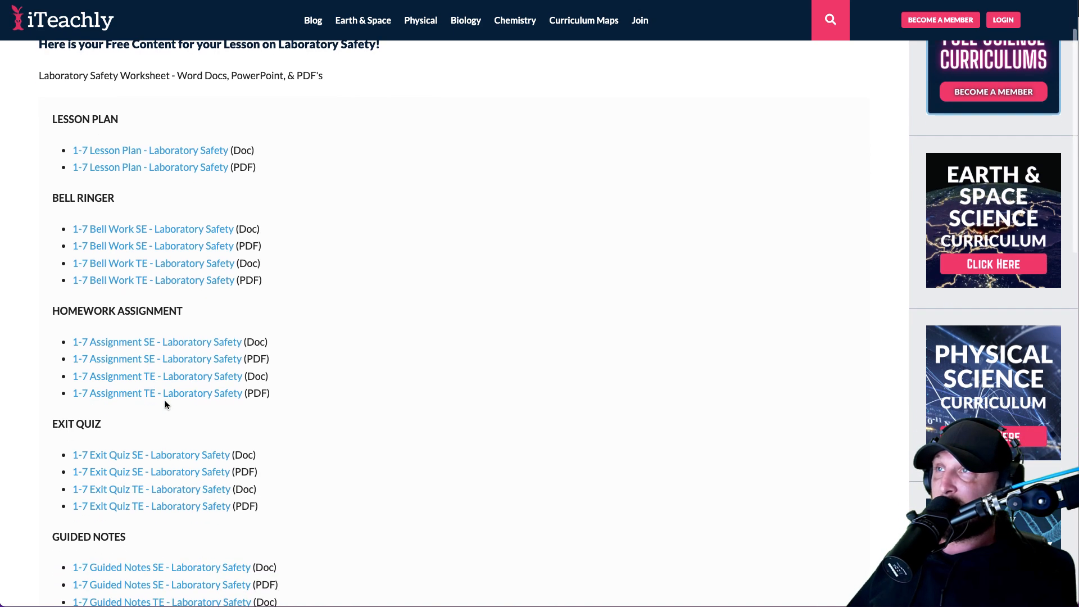
{"action": "scroll", "scroll_direction": "down", "scroll_amount": 3}
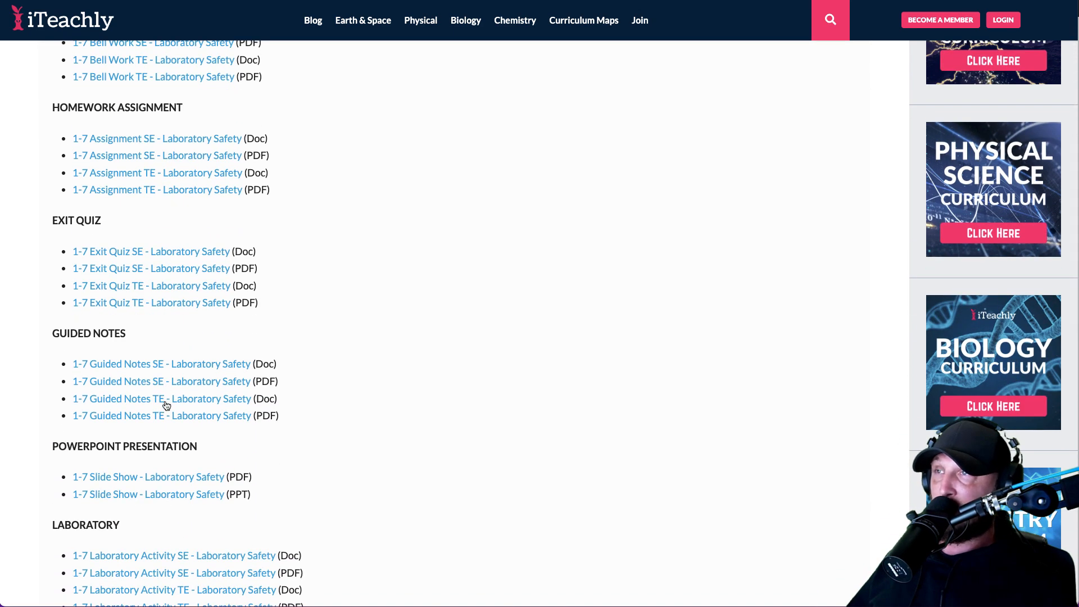
{"action": "scroll", "scroll_direction": "down", "scroll_amount": 3}
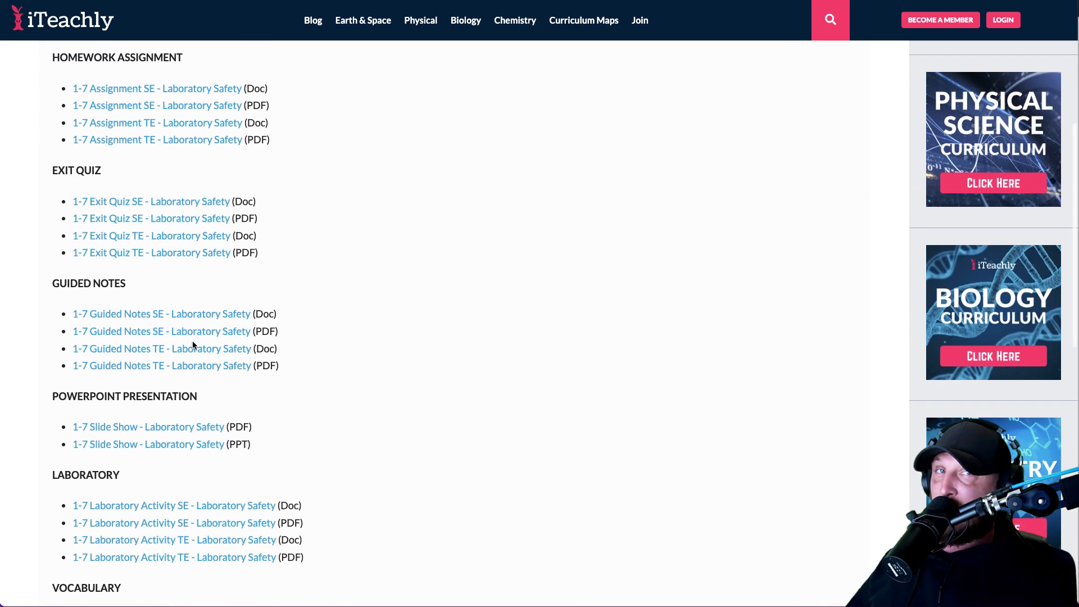
{"action": "scroll", "scroll_direction": "down", "scroll_amount": 3}
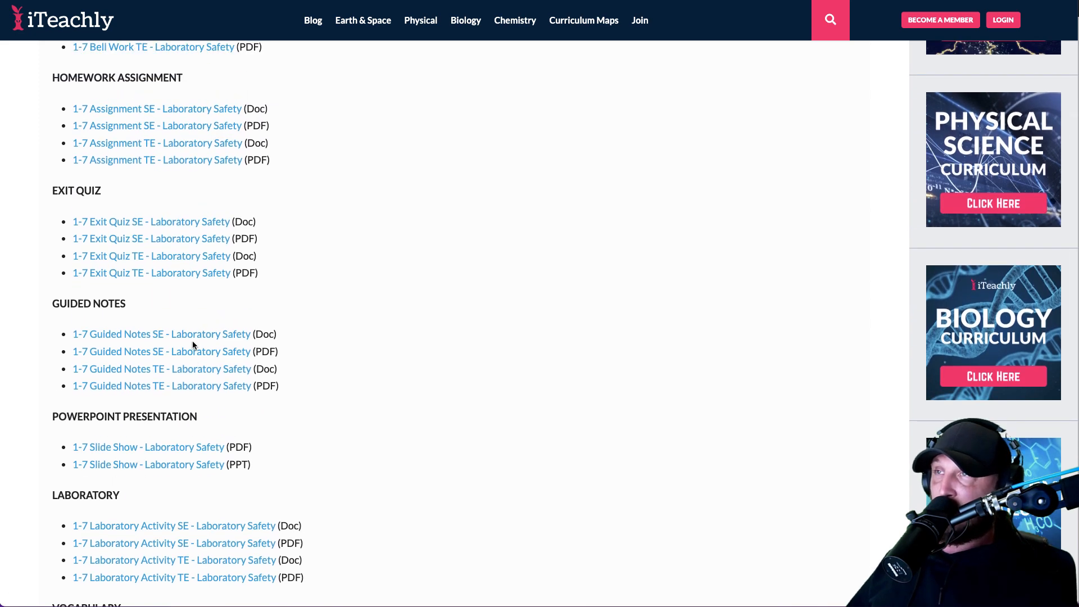
{"action": "scroll", "scroll_direction": "down", "scroll_amount": 3}
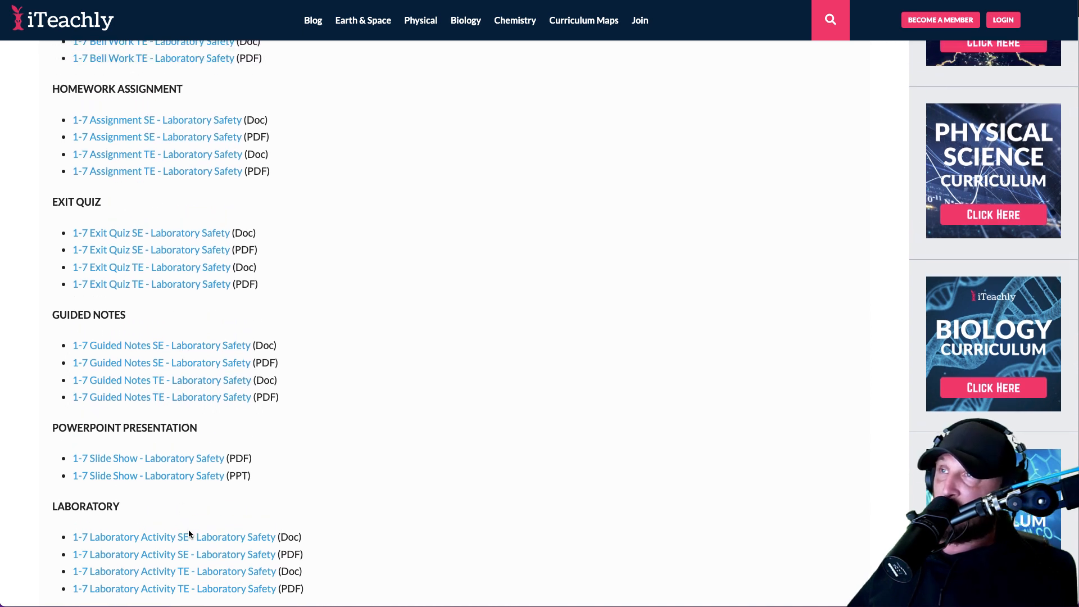
{"action": "scroll", "scroll_direction": "down", "scroll_amount": 3}
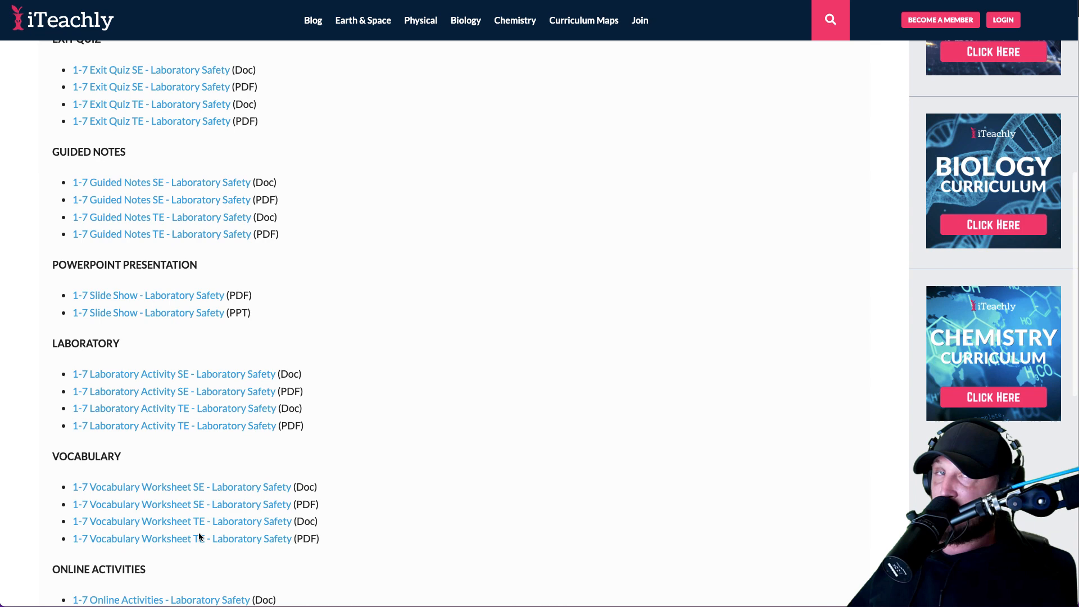
{"action": "scroll", "scroll_direction": "down", "scroll_amount": 3}
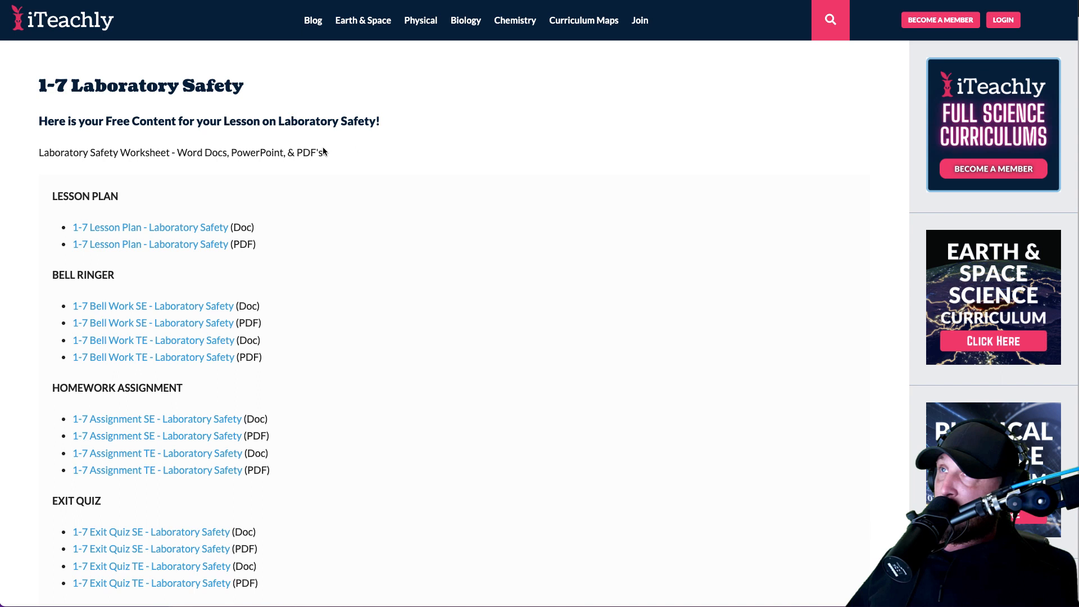
{"action": "scroll", "scroll_direction": "down", "scroll_amount": 3}
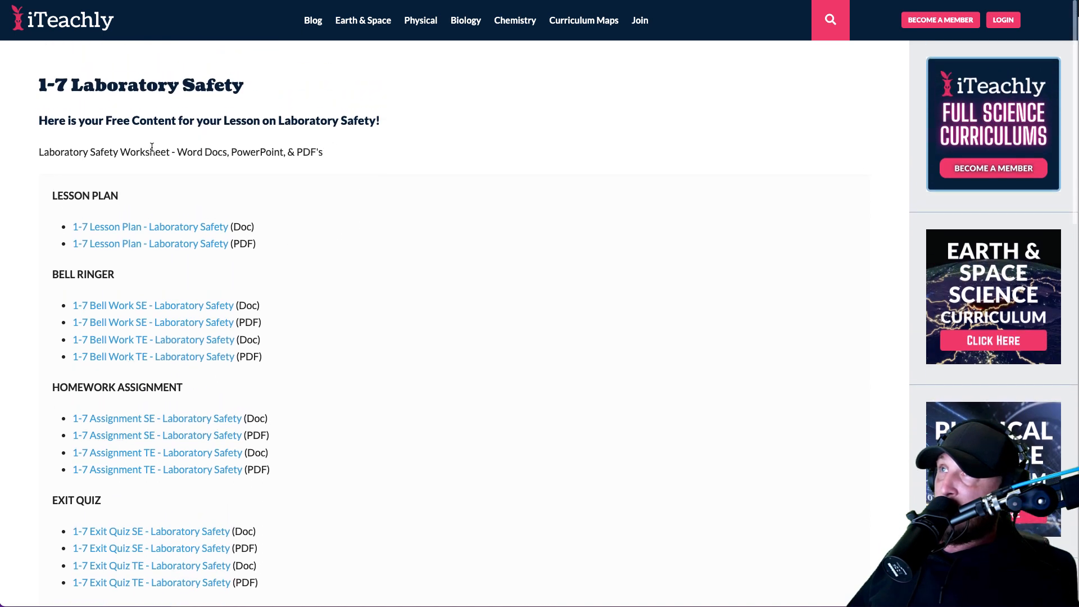
{"action": "mouse_move", "coordinate": [62, 187]}
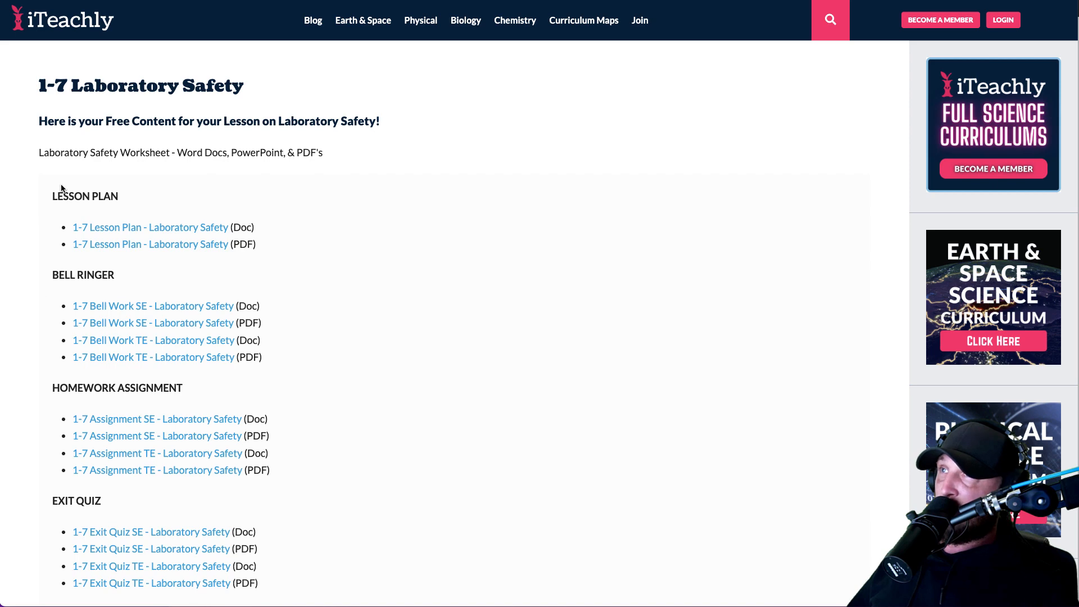
{"action": "scroll", "scroll_direction": "down", "scroll_amount": 3}
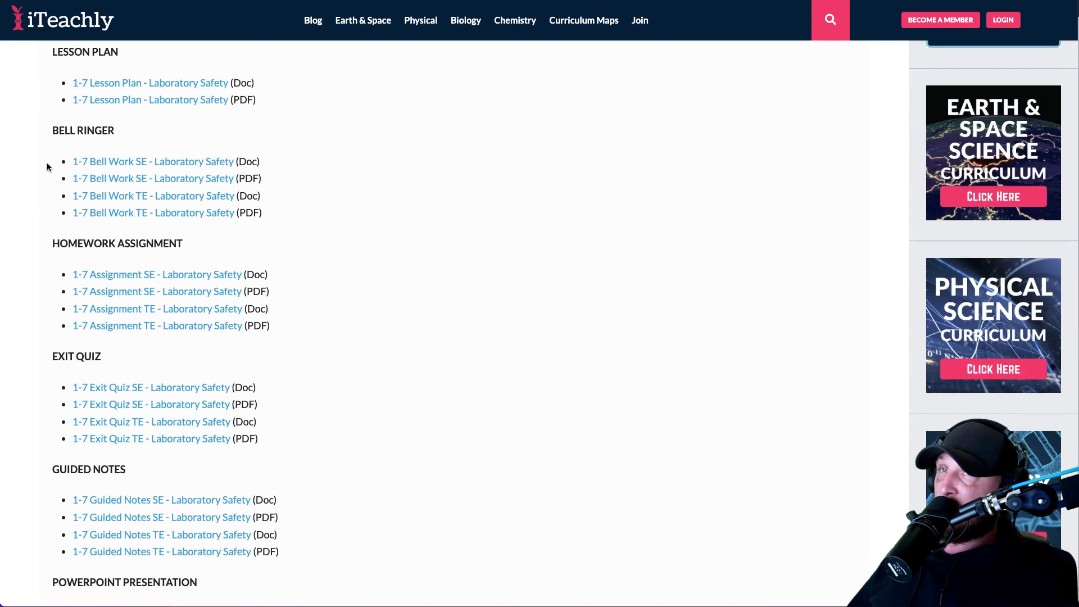
{"action": "mouse_move", "coordinate": [275, 200]}
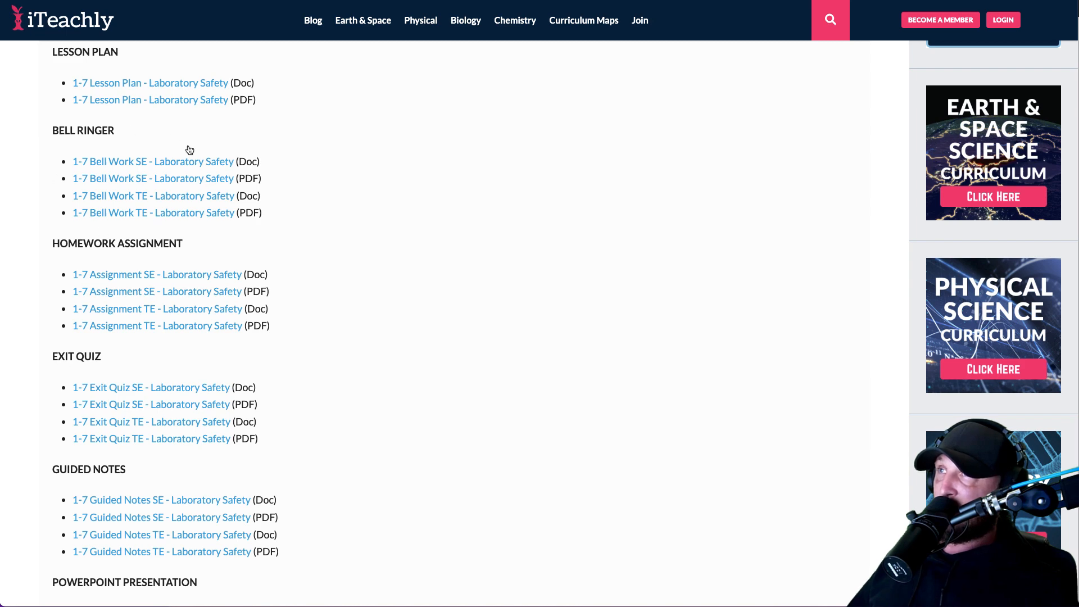
{"action": "scroll", "scroll_direction": "down", "scroll_amount": 3}
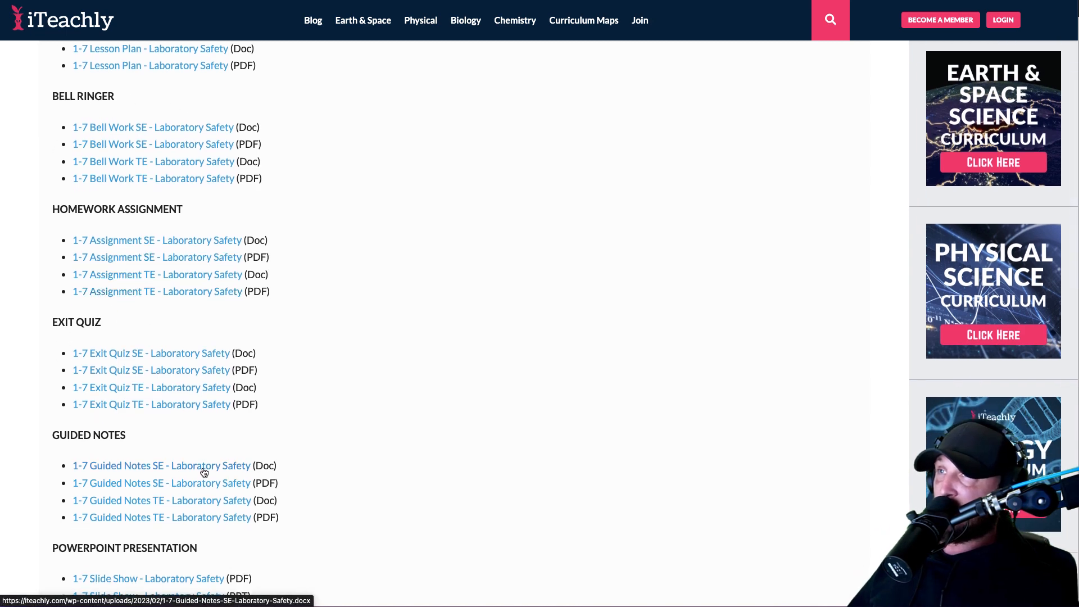
{"action": "scroll", "scroll_direction": "down", "scroll_amount": 3}
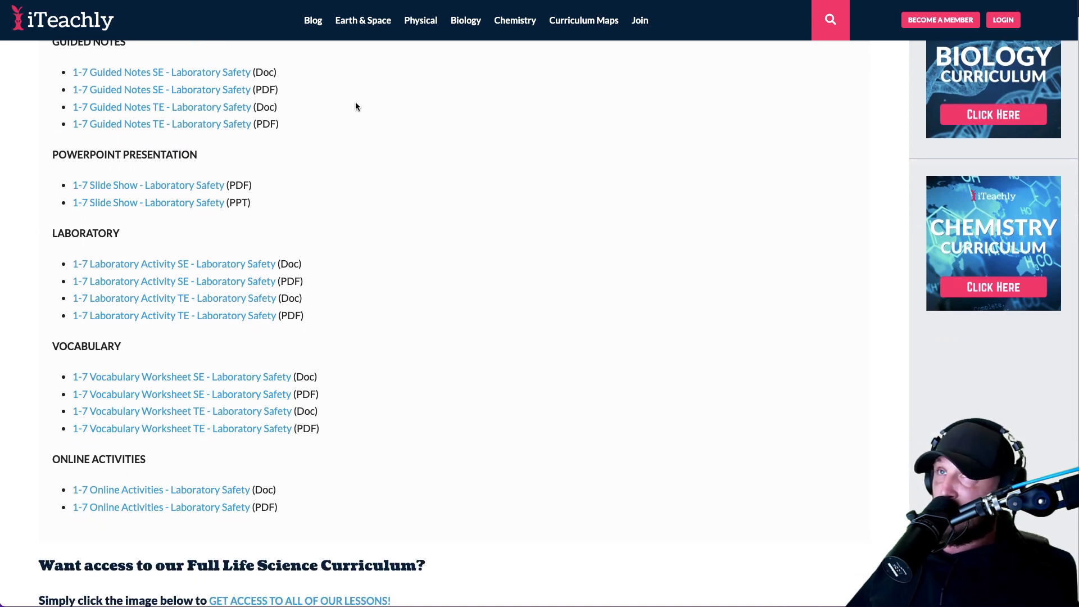
{"action": "mouse_move", "coordinate": [381, 391]}
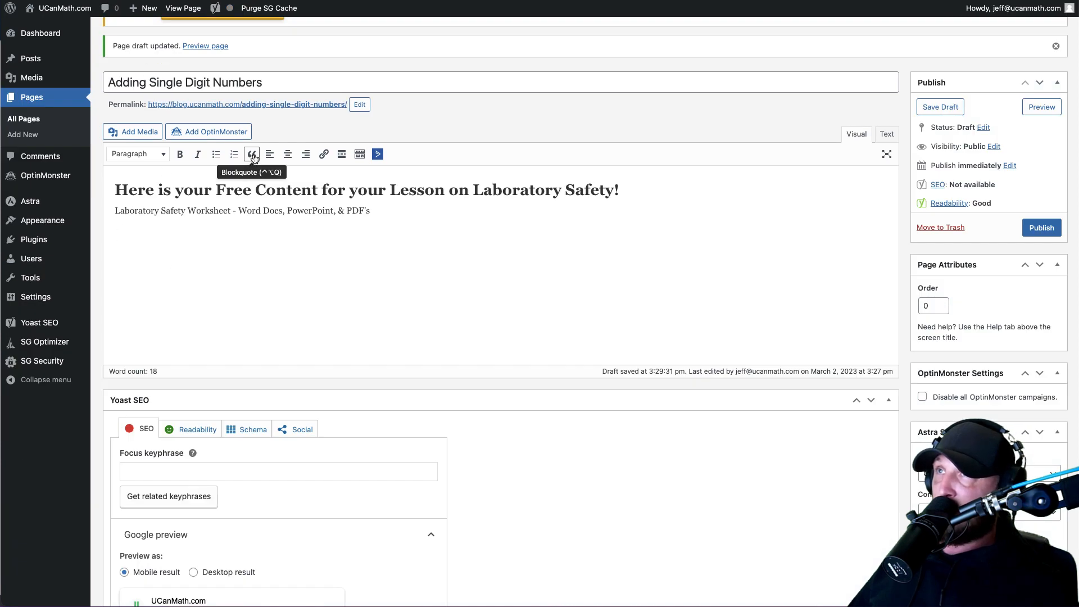
Step: Add an indented 'Worksheet' label below the description with an empty bullet beneath it
{"action": "left_click", "coordinate": [216, 154]}
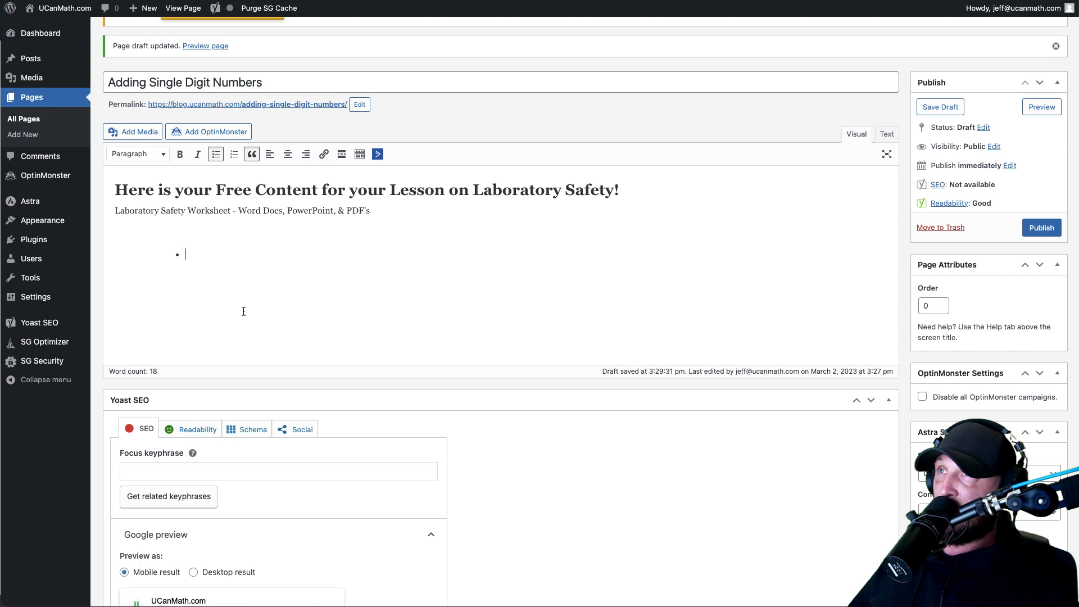
{"action": "mouse_move", "coordinate": [240, 221]}
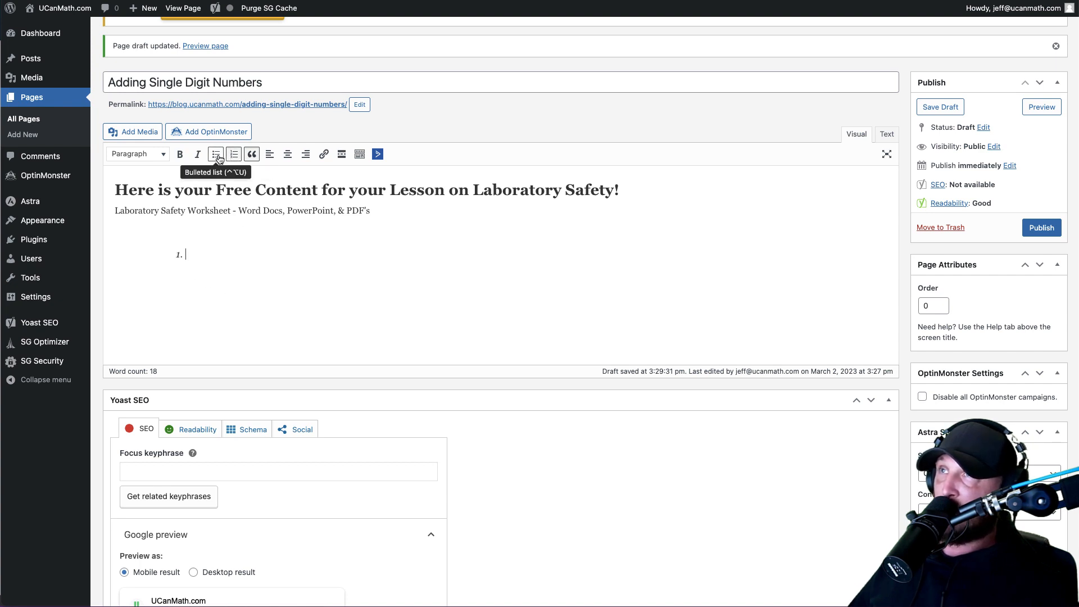
{"action": "left_click", "coordinate": [215, 154]}
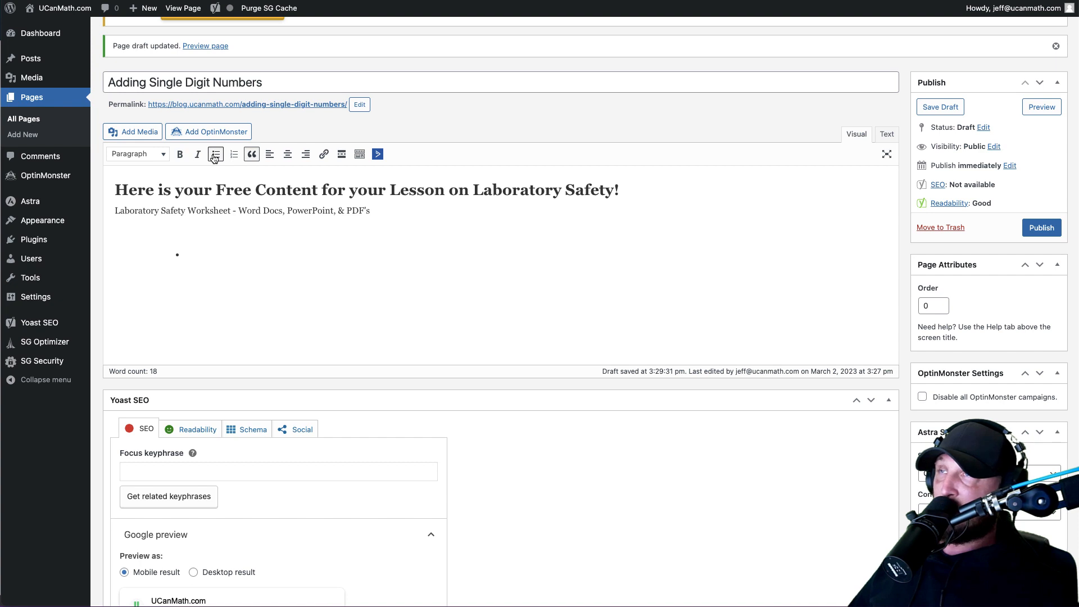
{"action": "left_click", "coordinate": [215, 154]}
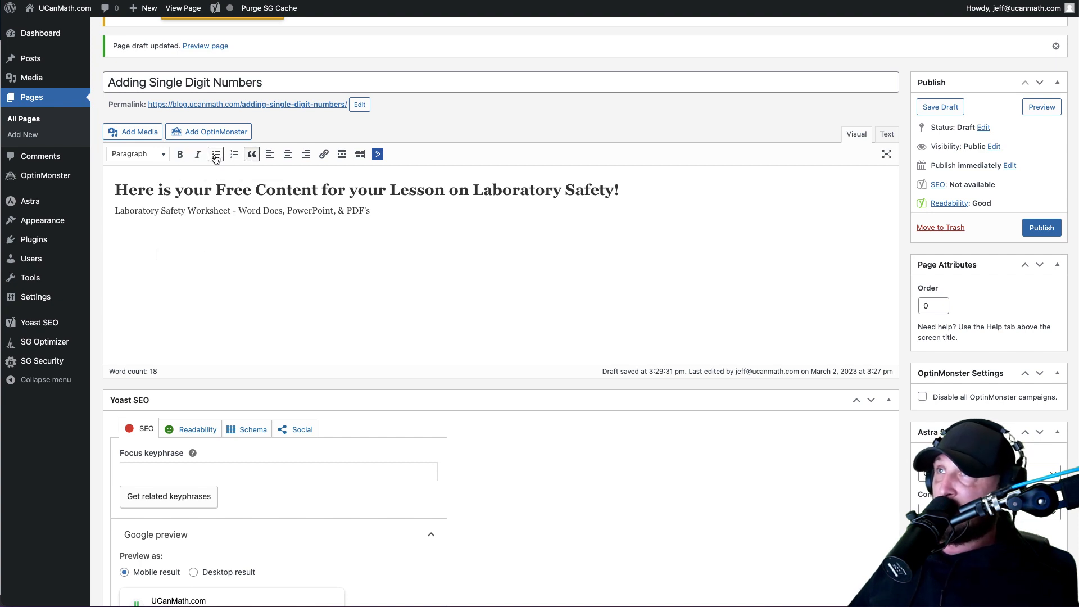
{"action": "mouse_move", "coordinate": [250, 154]}
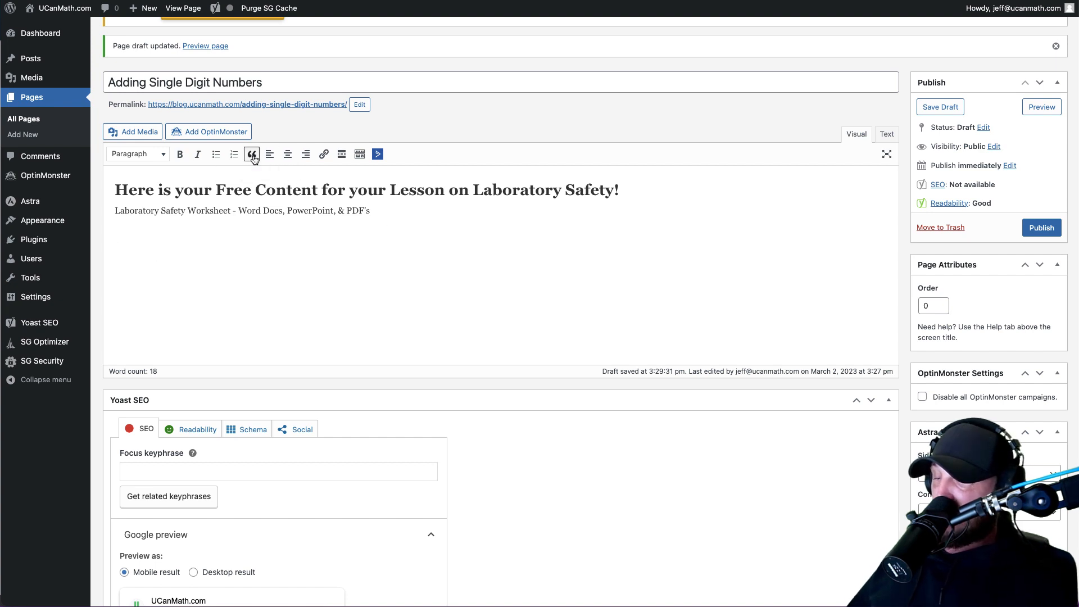
{"action": "type", "text": "Worksheet"}
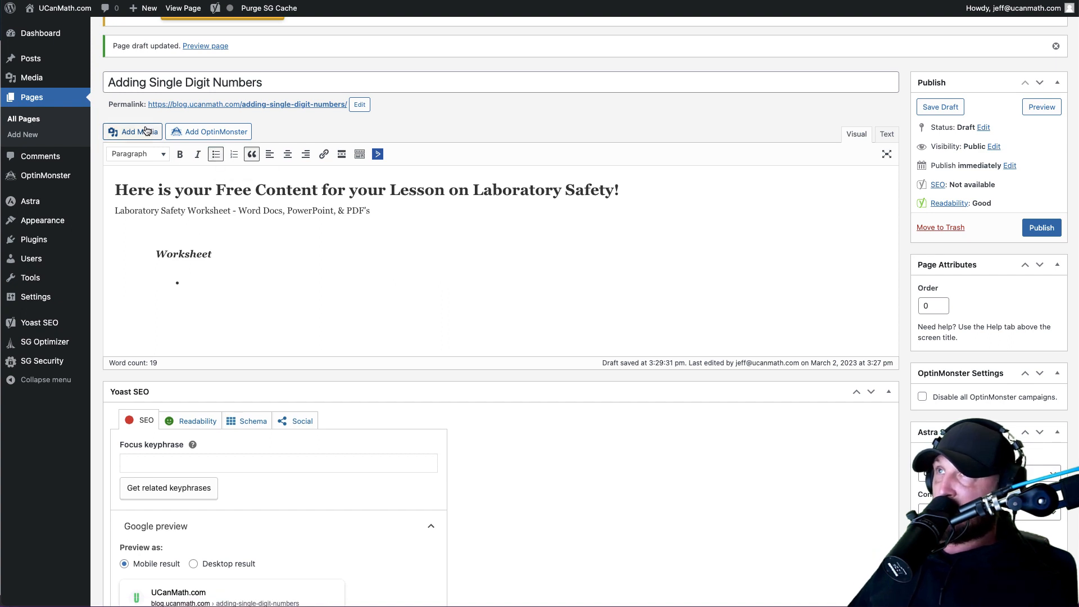
{"action": "left_click", "coordinate": [133, 131]}
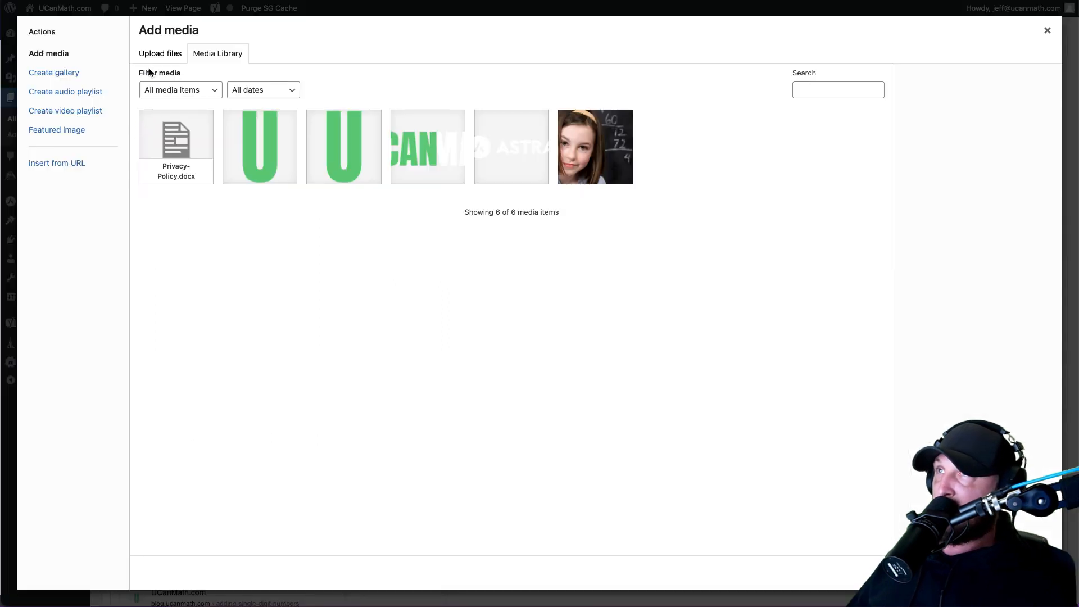
Step: Switch the media window to Upload files and browse the computer for files
{"action": "left_click", "coordinate": [159, 53]}
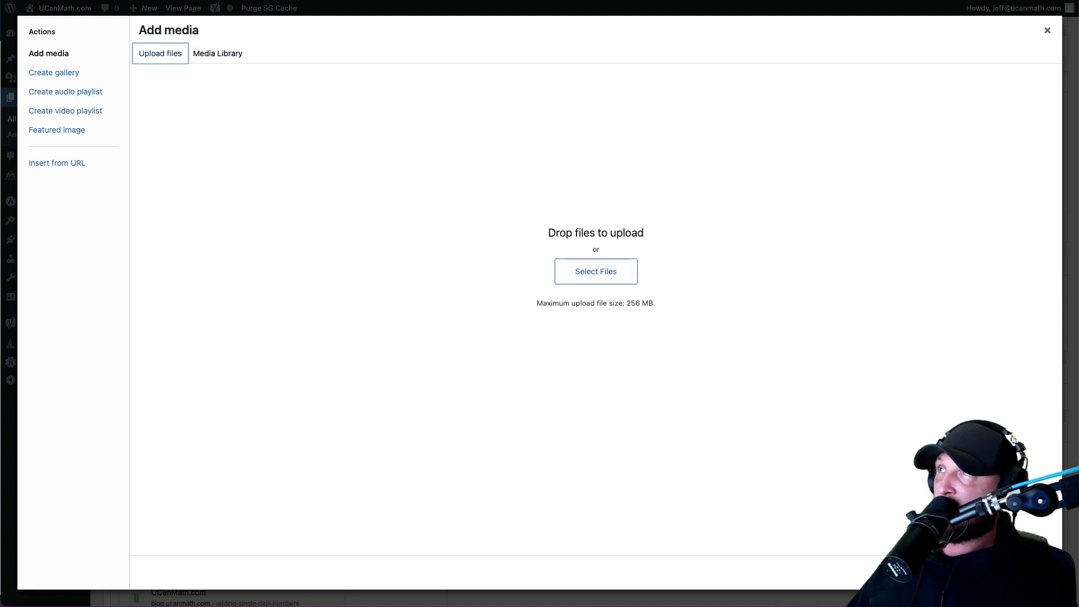
{"action": "mouse_move", "coordinate": [608, 286]}
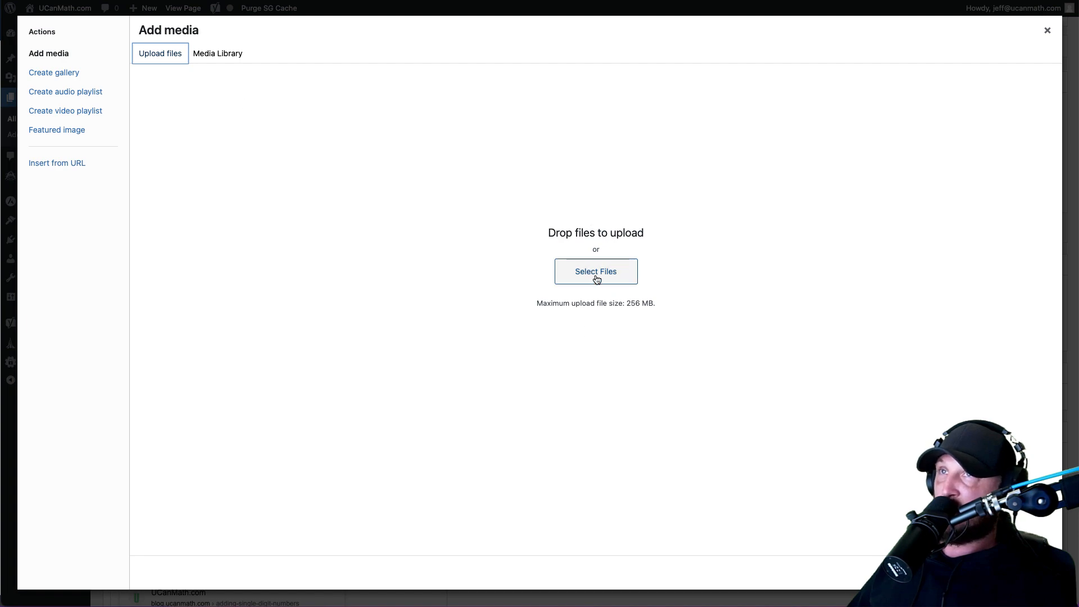
{"action": "left_click", "coordinate": [596, 270]}
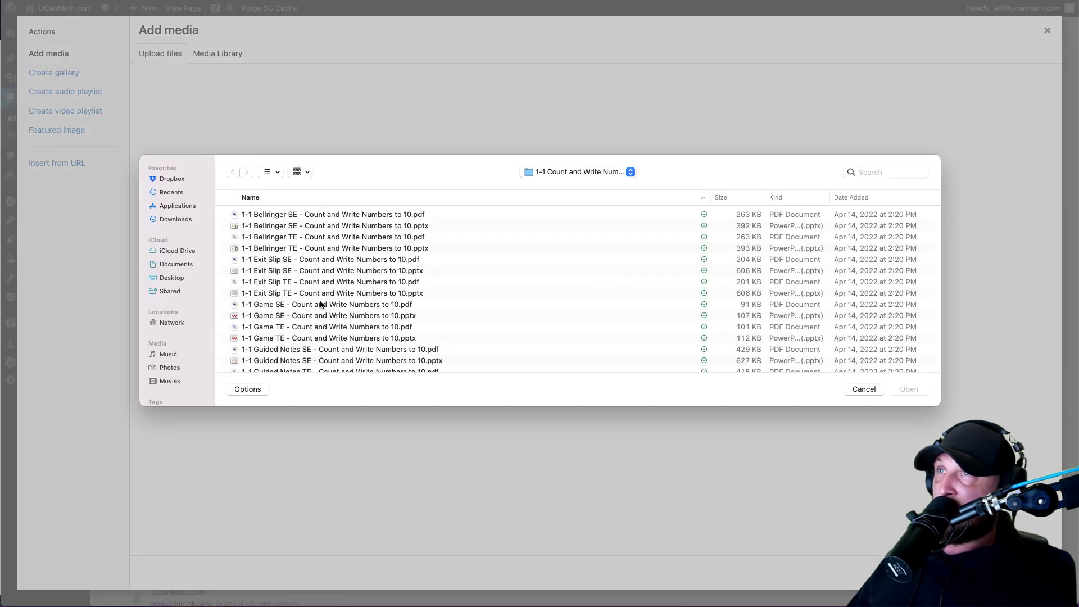
Step: Upload the four 1-1 Worksheet SE and TE files, PDF and PowerPoint, to the media library
{"action": "scroll", "scroll_direction": "down", "scroll_amount": 3}
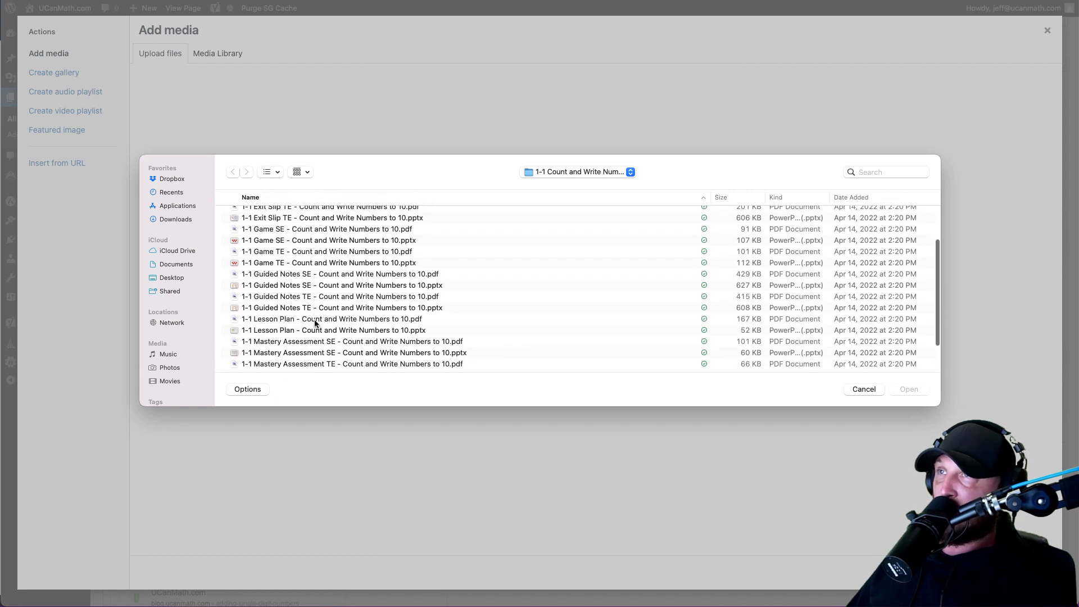
{"action": "scroll", "scroll_direction": "down", "scroll_amount": 3}
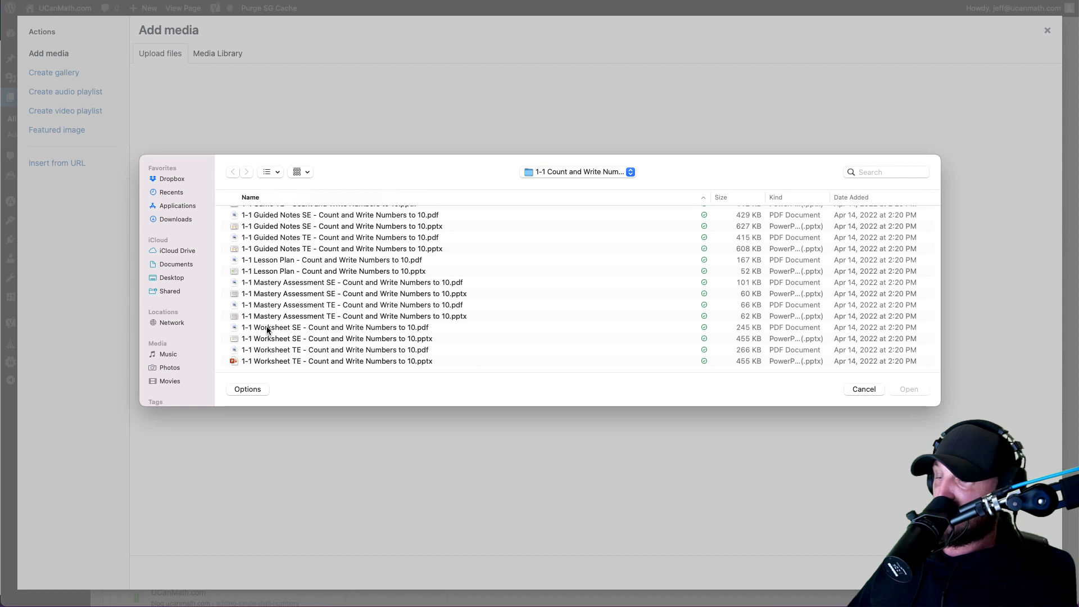
{"action": "left_click", "coordinate": [335, 327]}
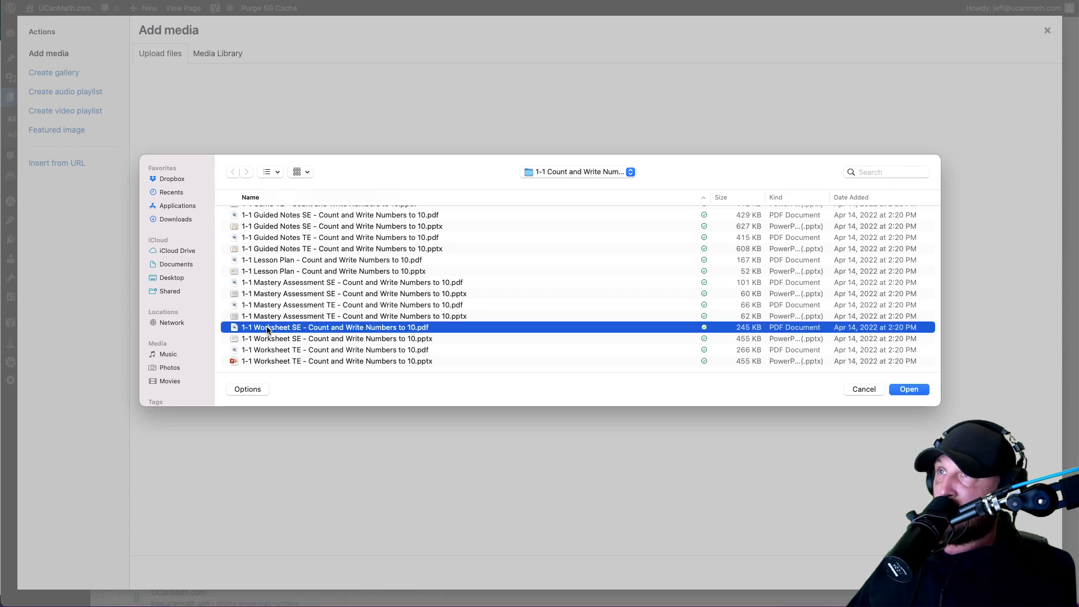
{"action": "left_click", "coordinate": [336, 360]}
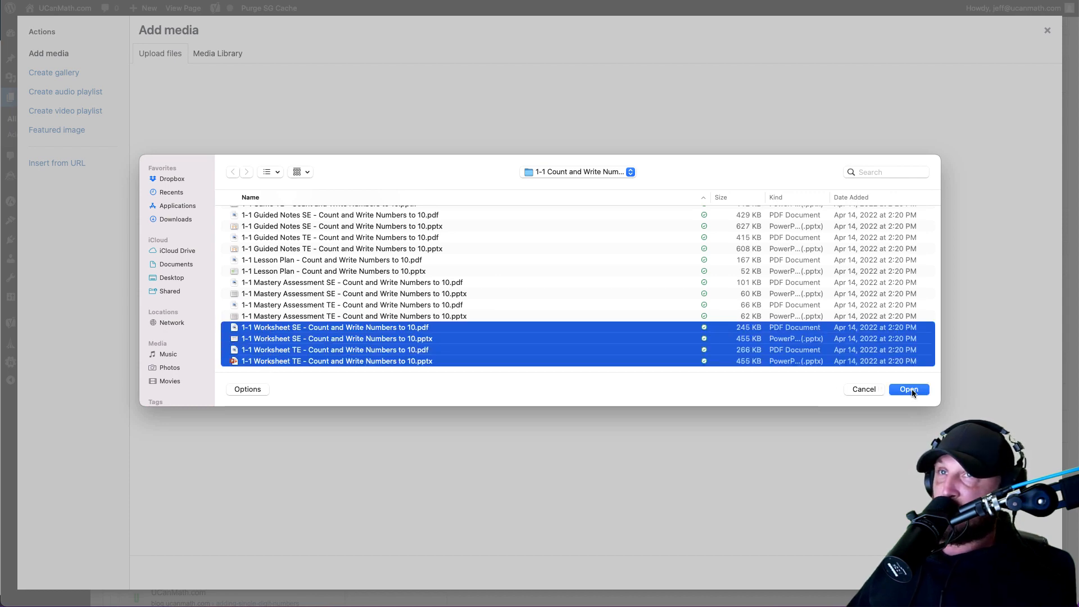
{"action": "left_click", "coordinate": [908, 389]}
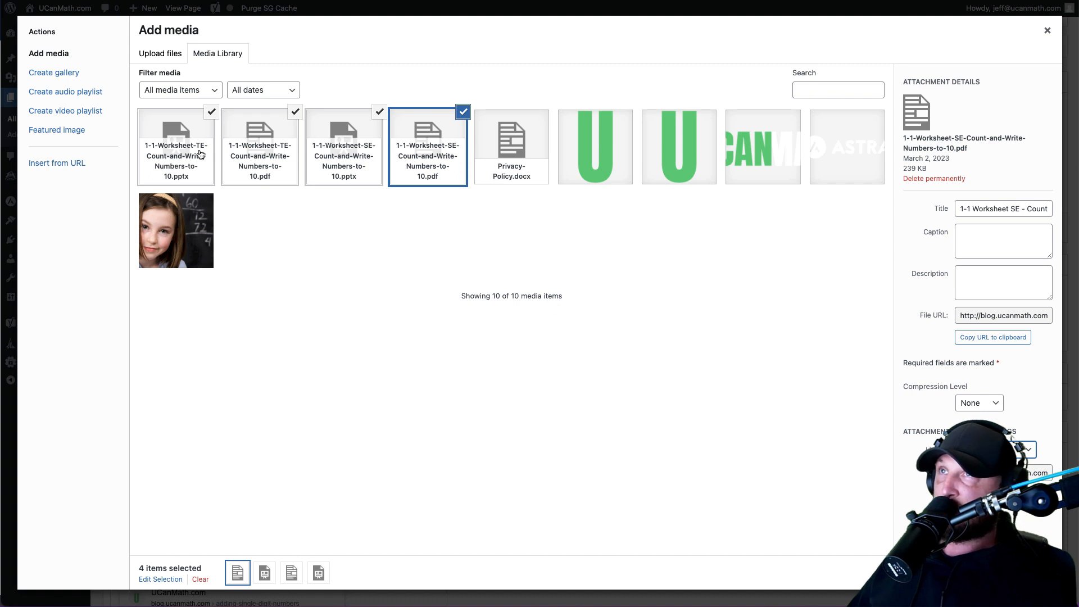
{"action": "mouse_move", "coordinate": [453, 116]}
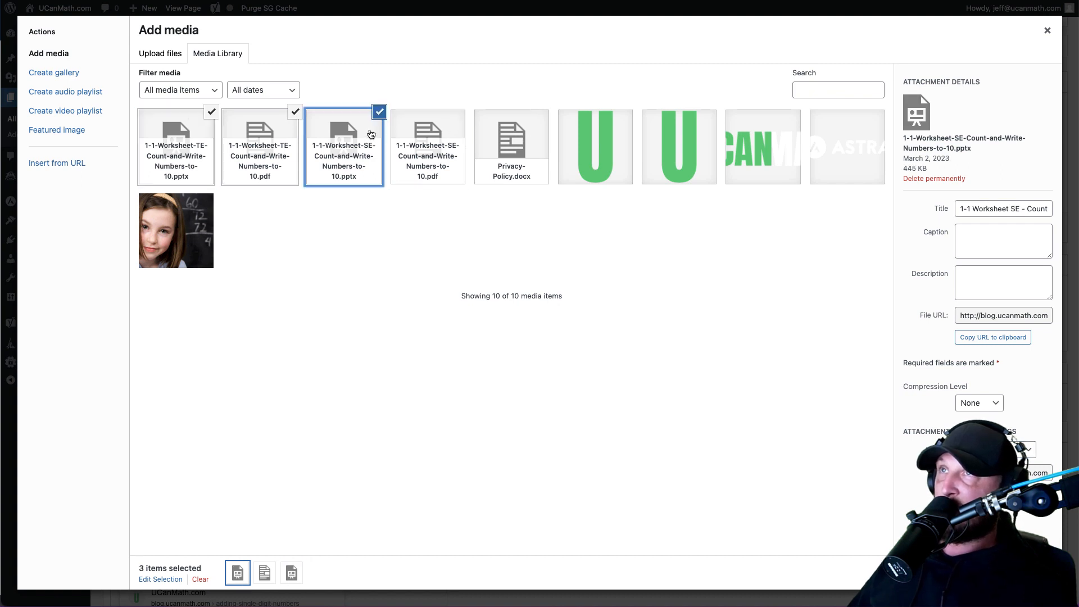
Step: Reselect the worksheet files in order, SE PDF and PowerPoint first then TE, for insertion as links
{"action": "left_click", "coordinate": [176, 148]}
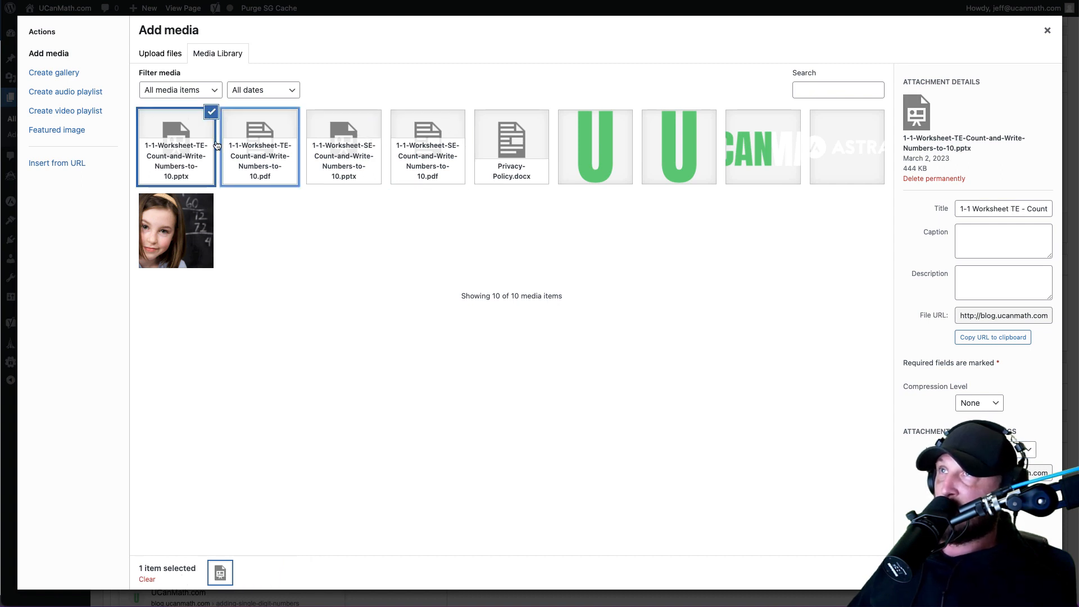
{"action": "left_click", "coordinate": [260, 146]}
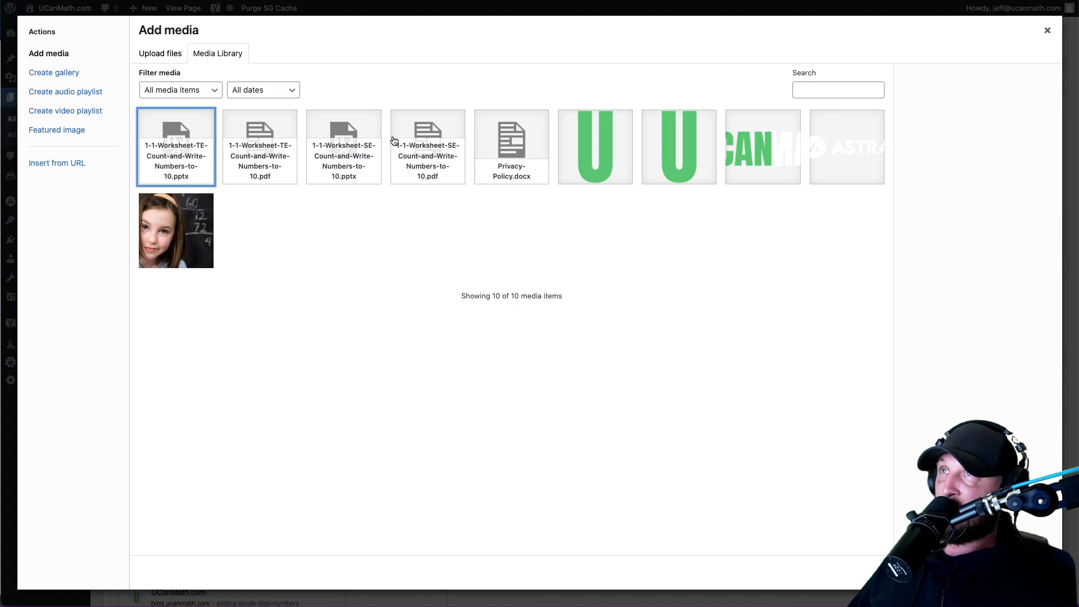
{"action": "left_click", "coordinate": [427, 147]}
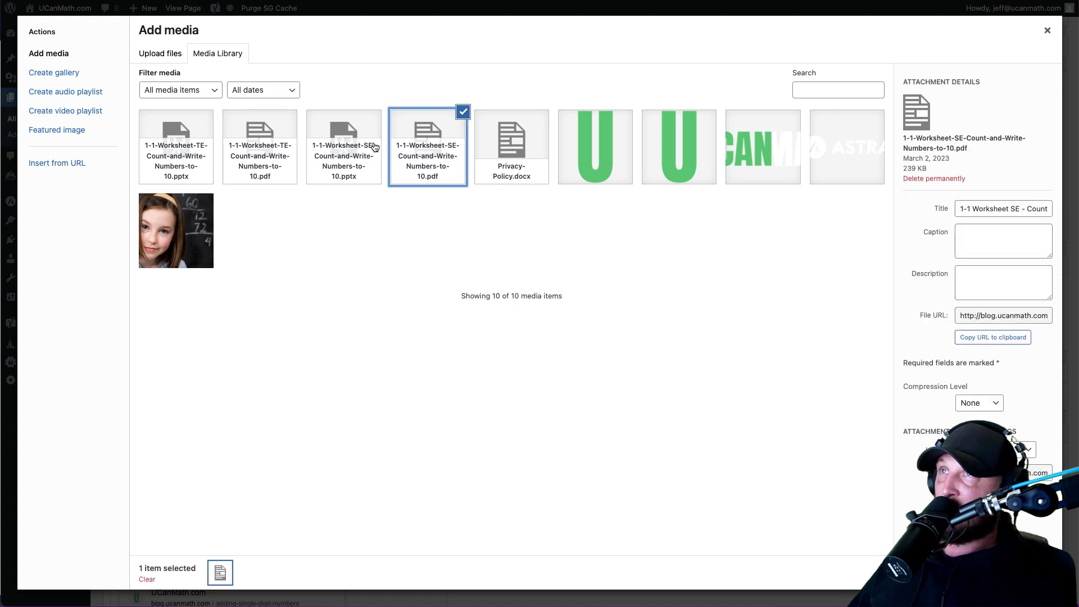
{"action": "left_click", "coordinate": [259, 146]}
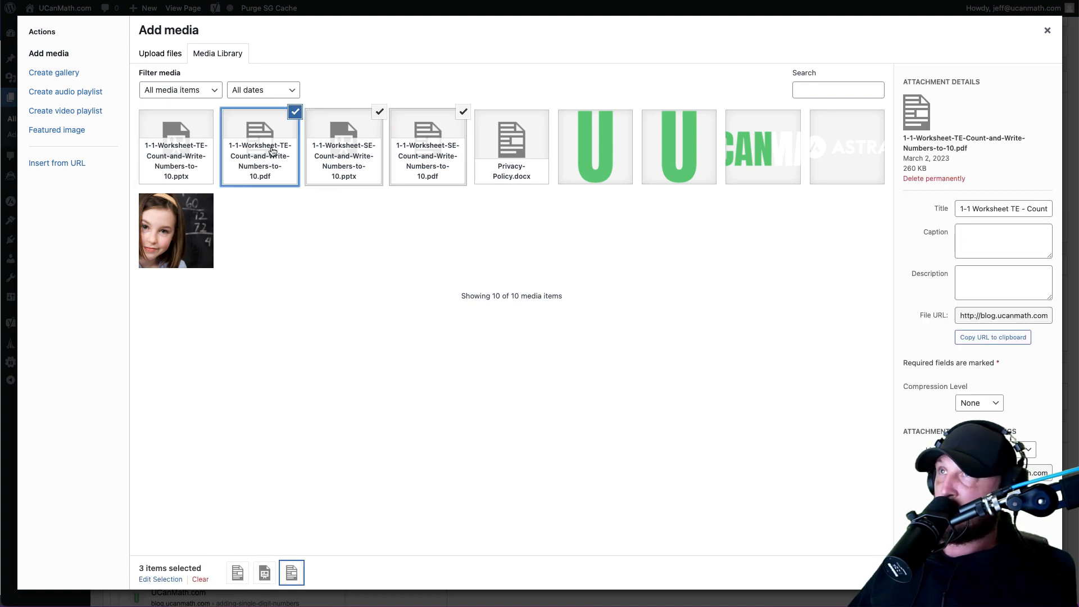
{"action": "left_click", "coordinate": [175, 146]}
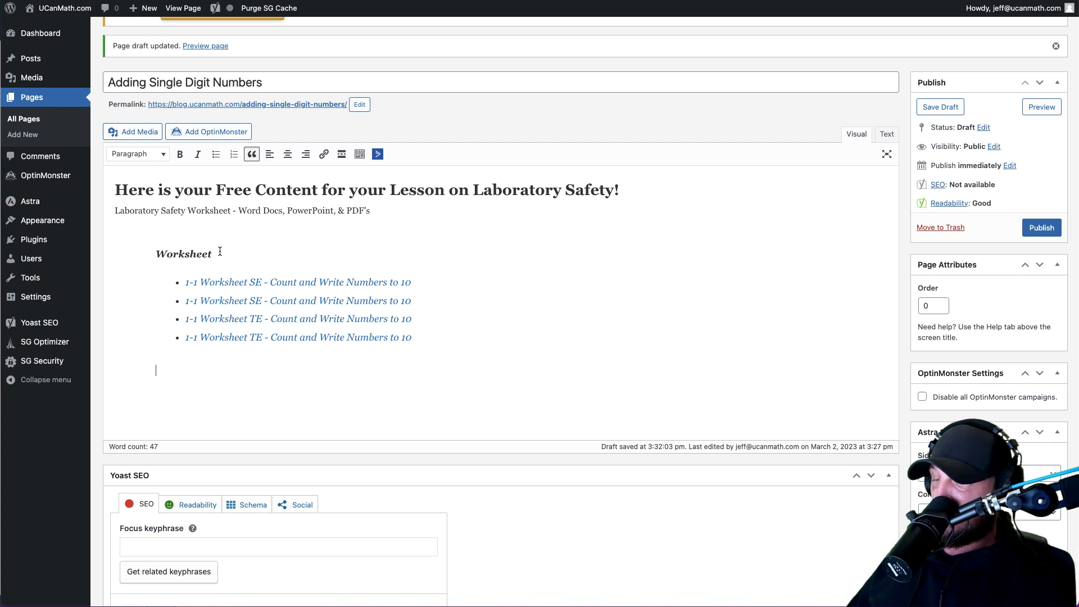
Step: Add a 'Bell Ringer' label below the worksheet links, closing the media library without inserting
{"action": "type", "text": "Bell Ringer"}
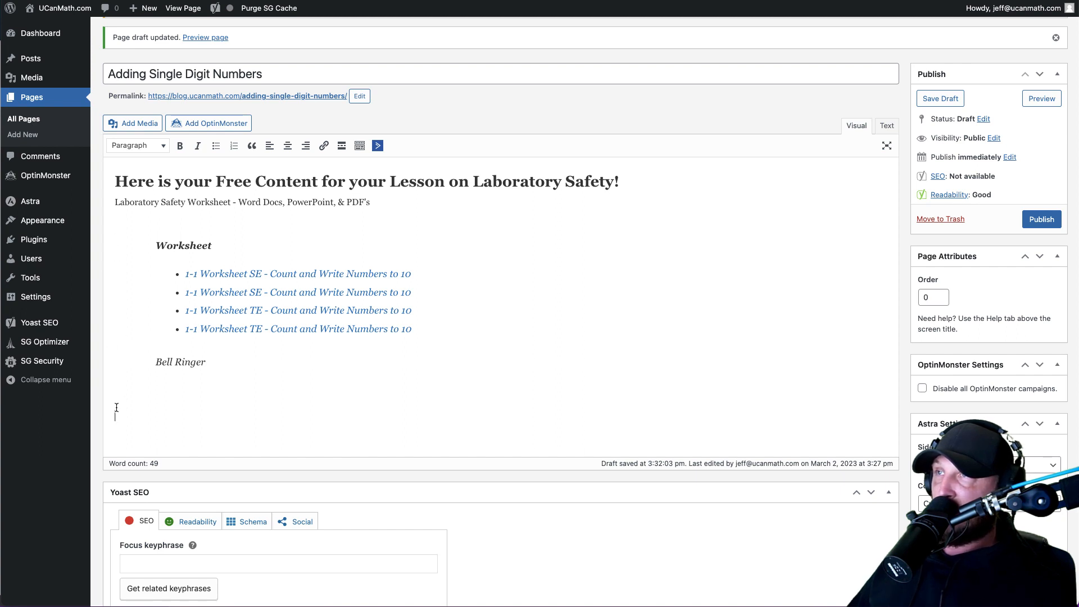
{"action": "left_click", "coordinate": [132, 123]}
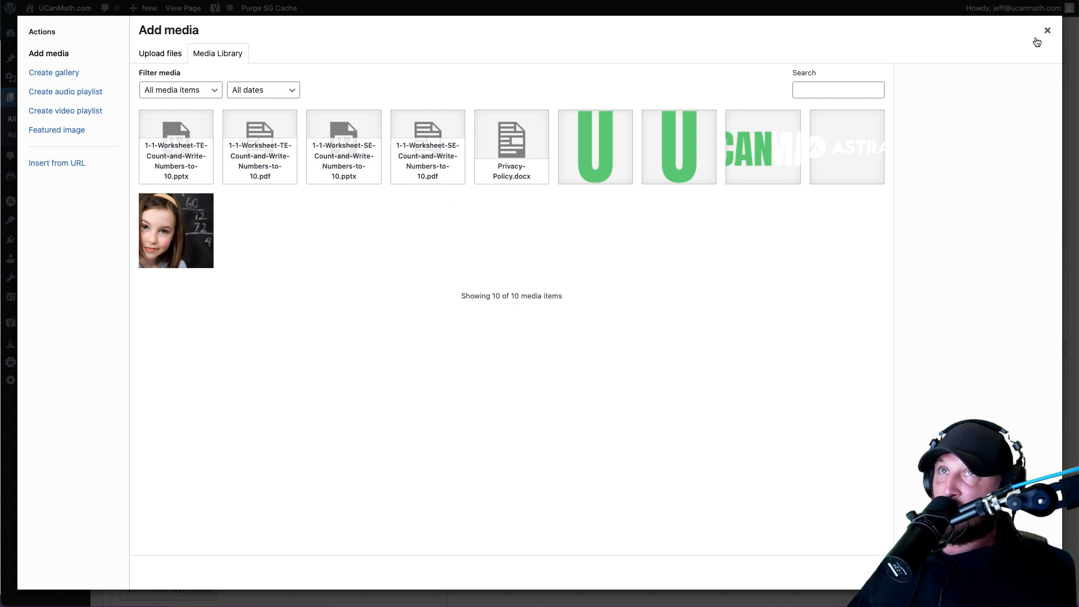
{"action": "left_click", "coordinate": [1046, 30]}
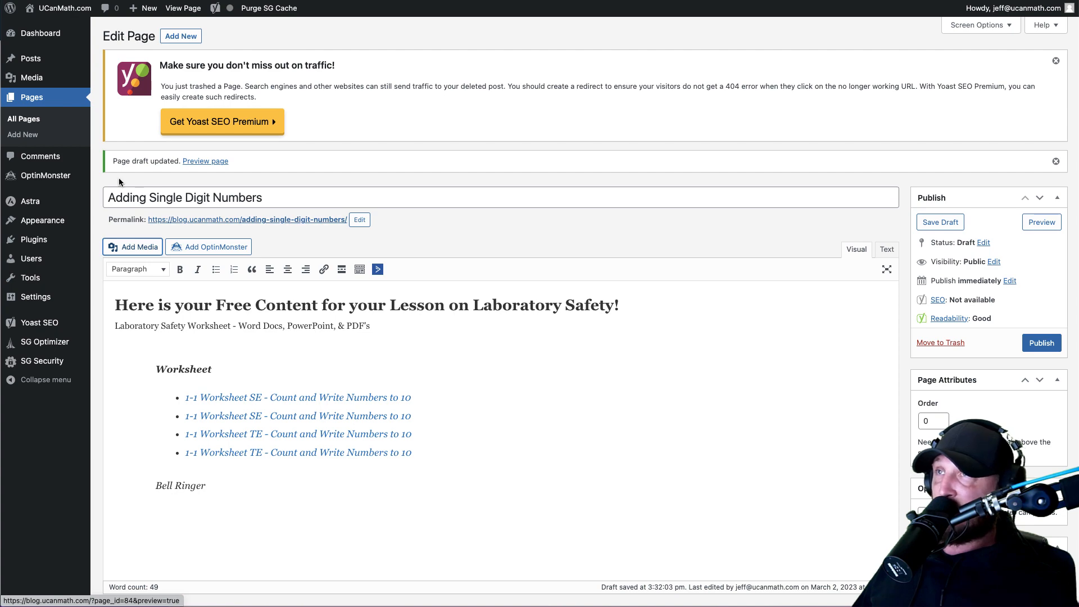
{"action": "scroll", "scroll_direction": "down", "scroll_amount": 3}
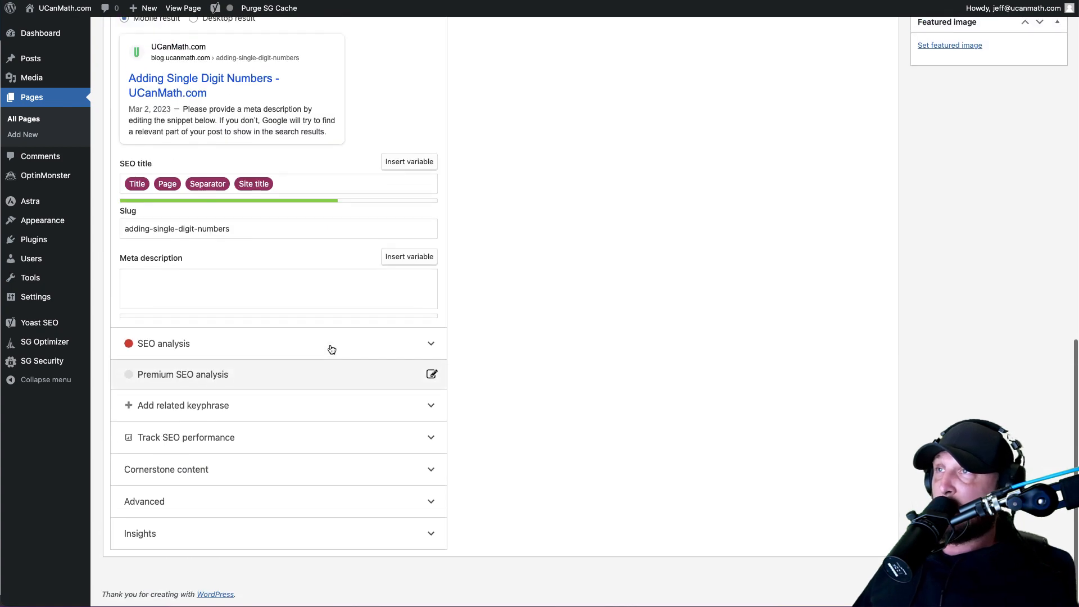
{"action": "left_click", "coordinate": [164, 343]}
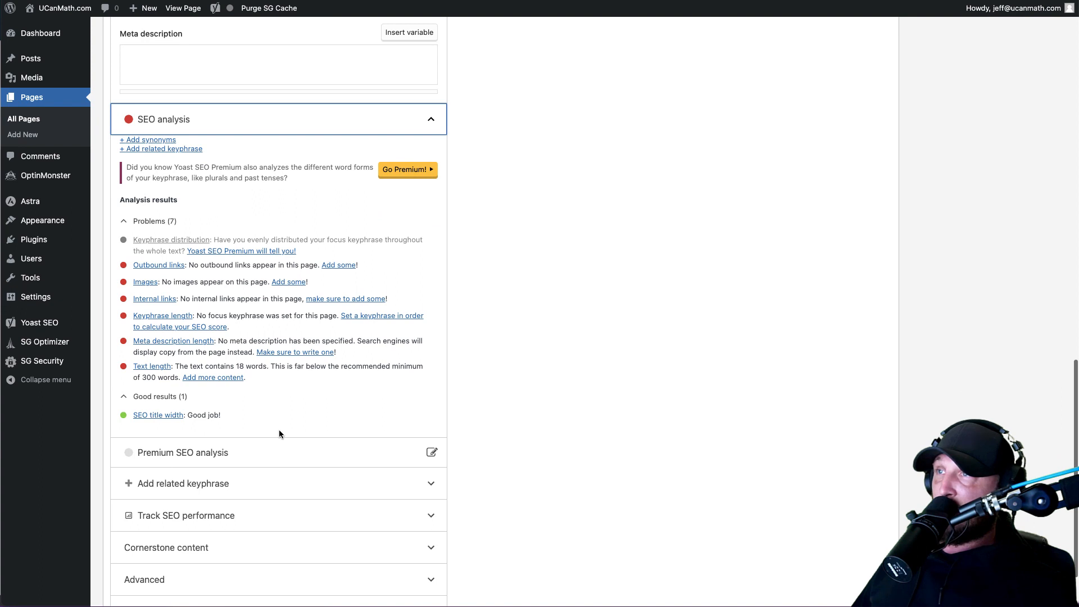
{"action": "mouse_move", "coordinate": [155, 291]}
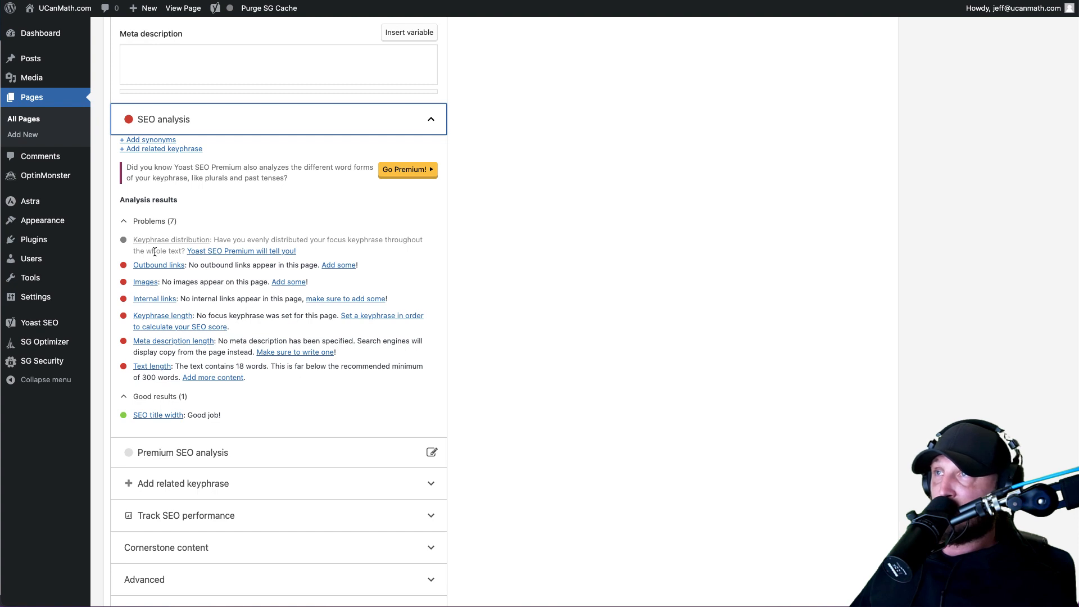
{"action": "mouse_move", "coordinate": [141, 163]}
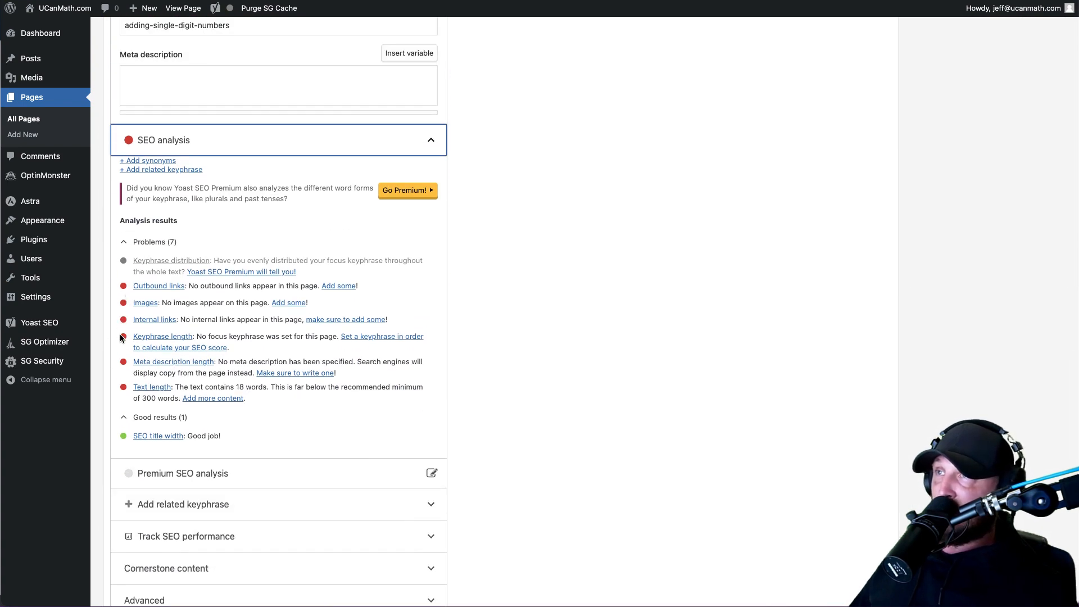
{"action": "mouse_move", "coordinate": [123, 363]}
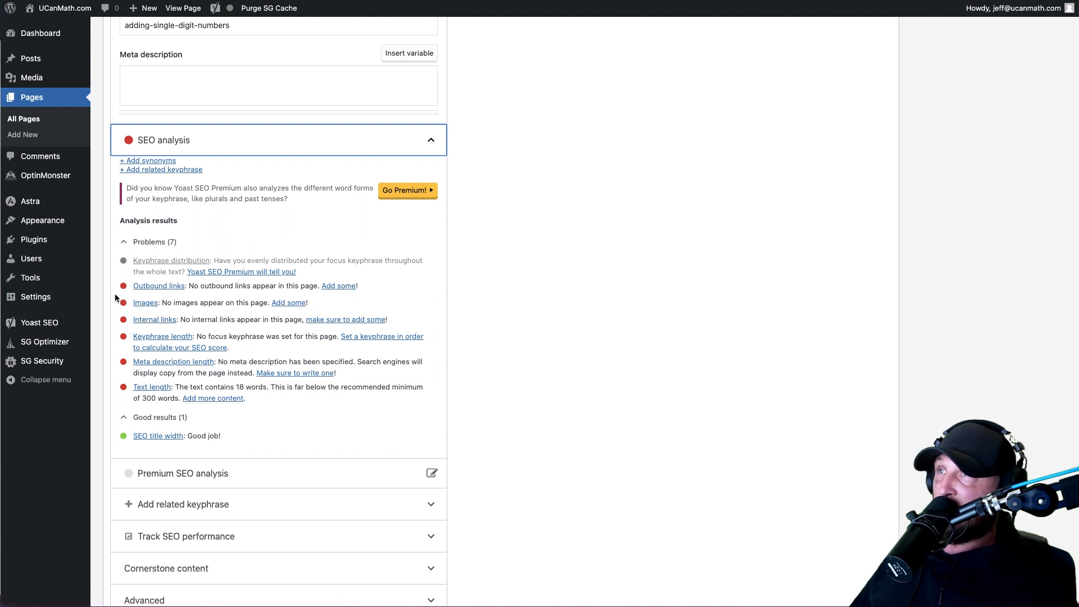
{"action": "scroll", "scroll_direction": "down", "scroll_amount": 3}
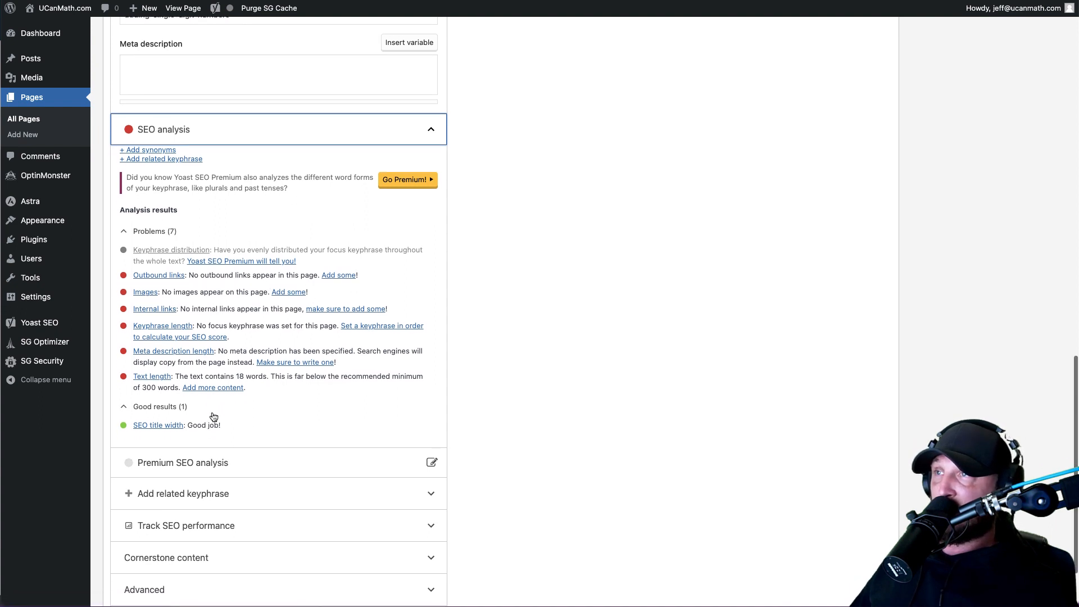
{"action": "scroll", "scroll_direction": "up", "scroll_amount": 3}
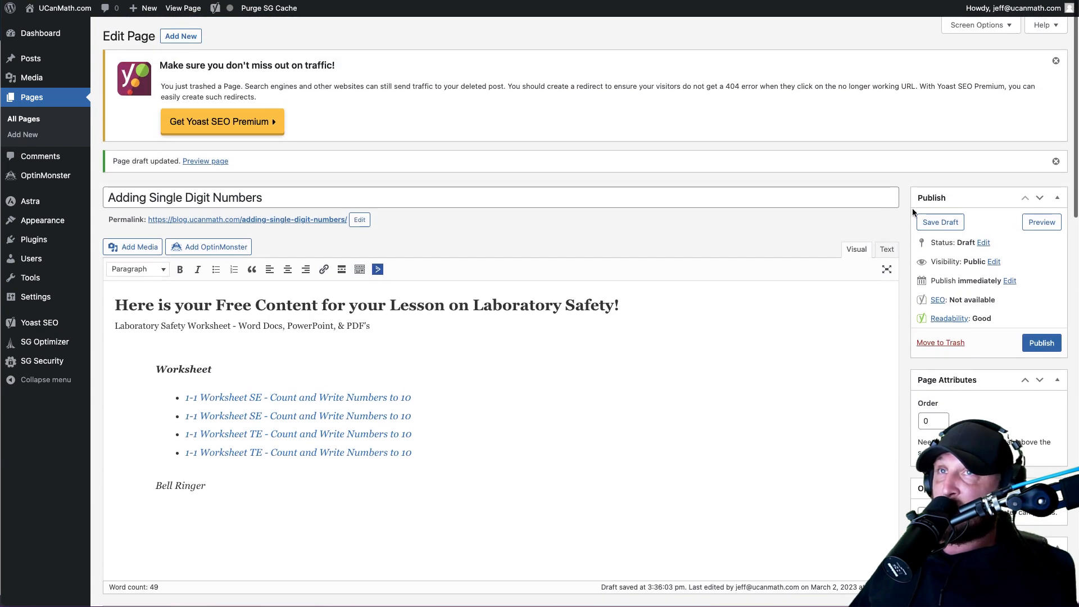
{"action": "mouse_move", "coordinate": [939, 221]}
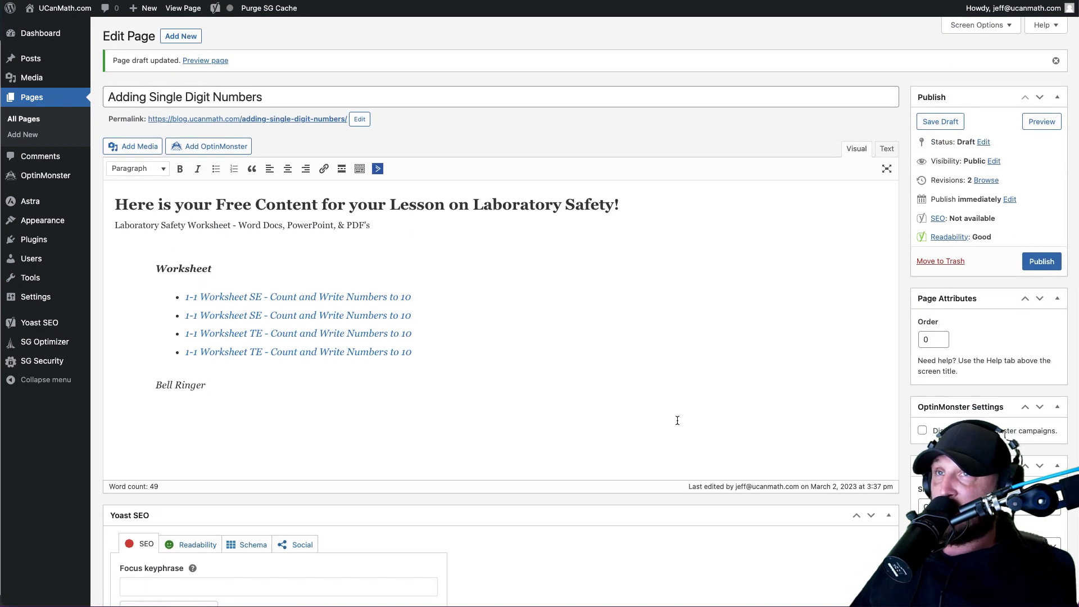
Step: Scroll down to the Yoast SEO panel after saving the draft
{"action": "scroll", "scroll_direction": "down", "scroll_amount": 3}
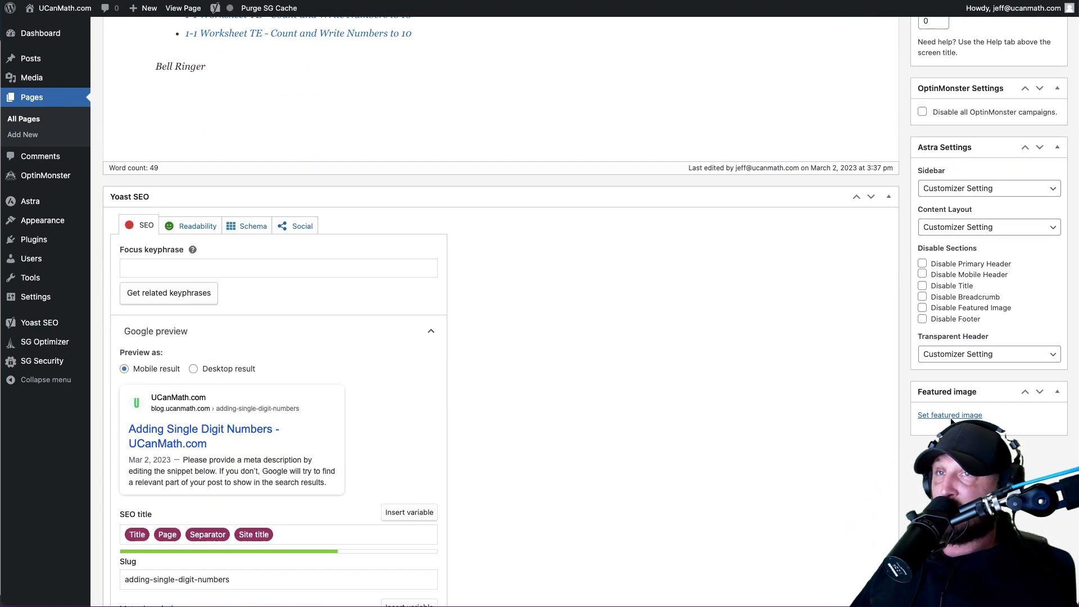